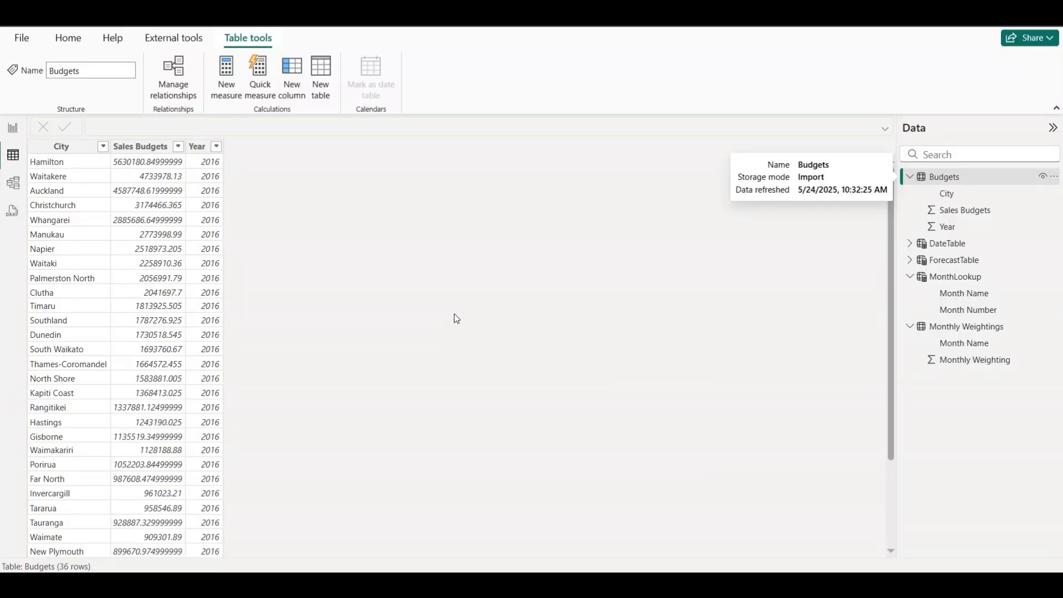
mouse_move(442, 314)
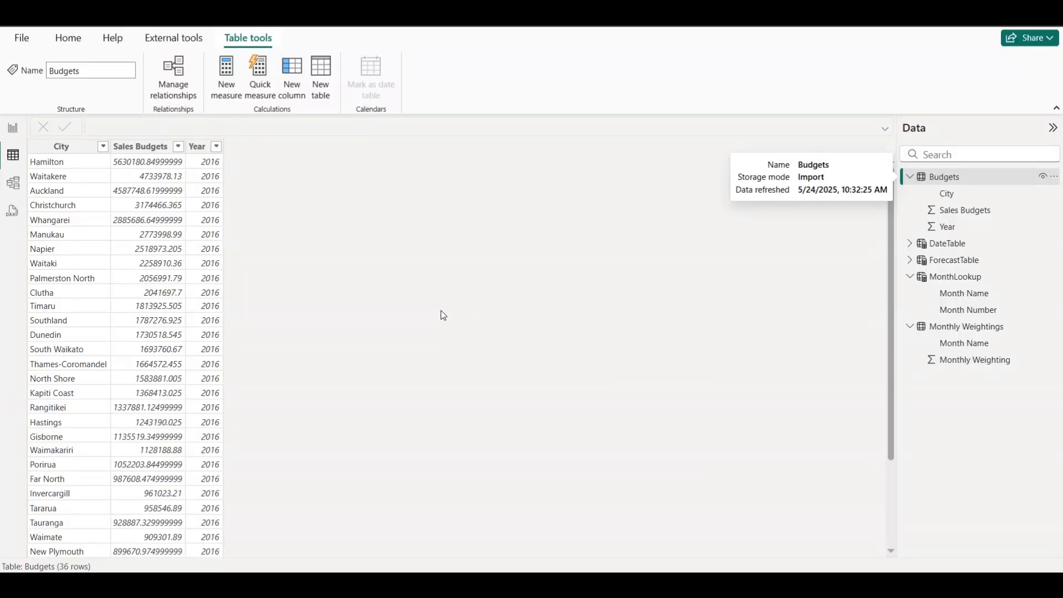
mouse_move(350, 323)
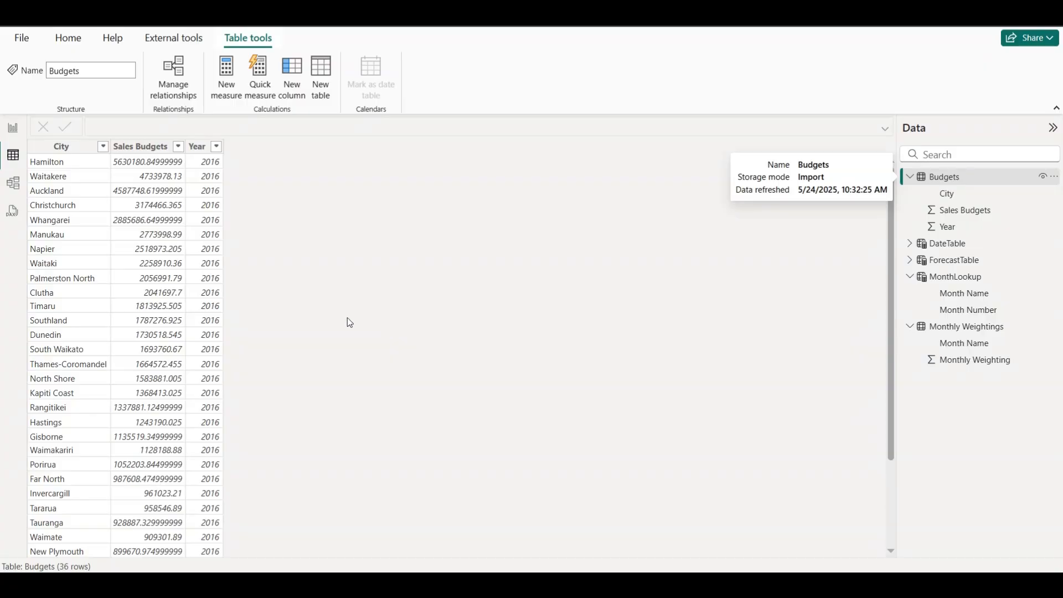
mouse_move(813, 337)
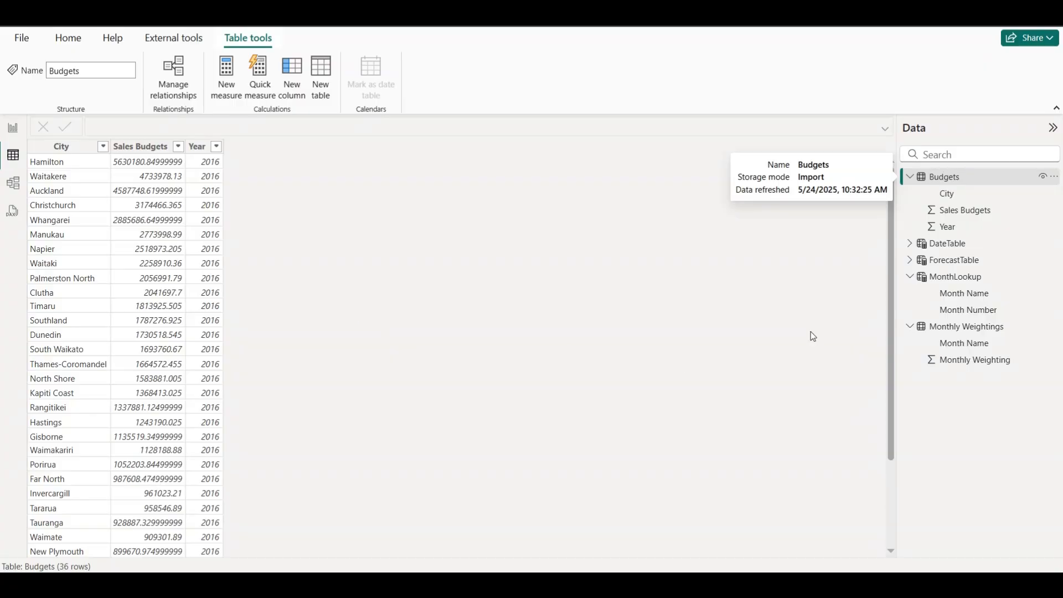
mouse_move(401, 330)
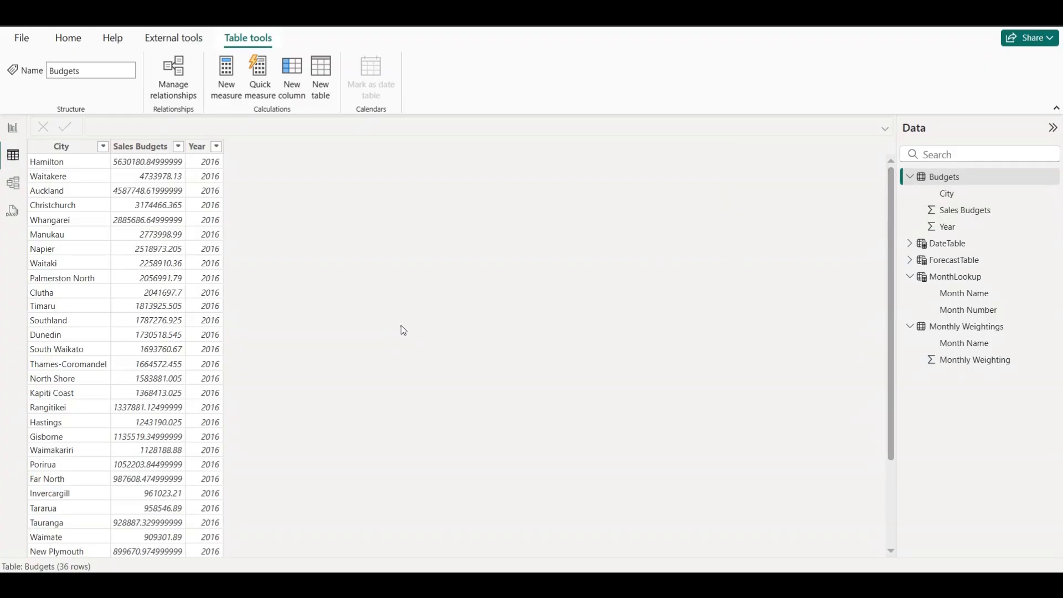
mouse_move(394, 334)
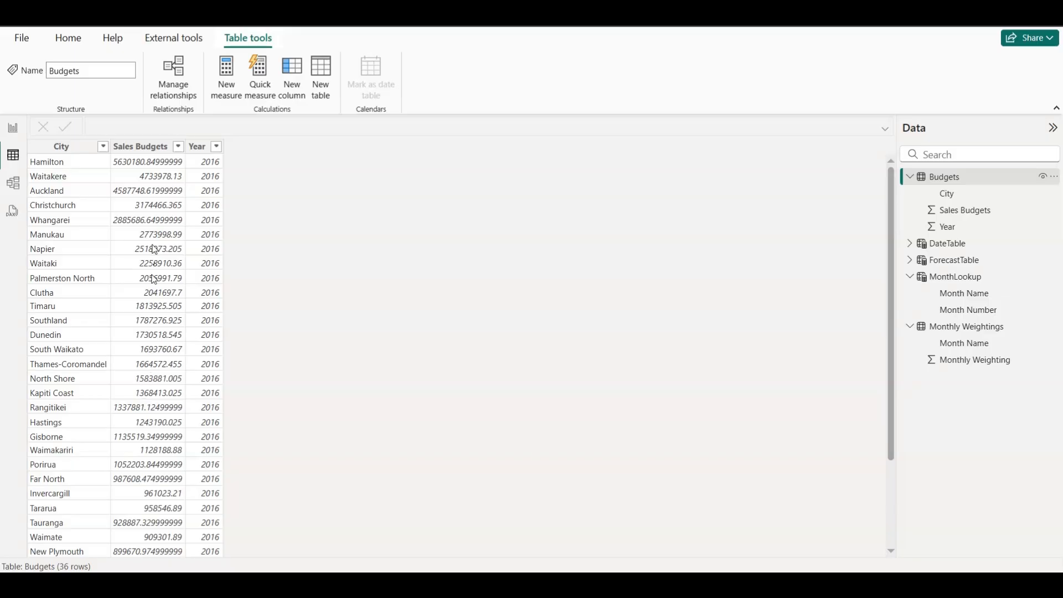
mouse_move(54, 194)
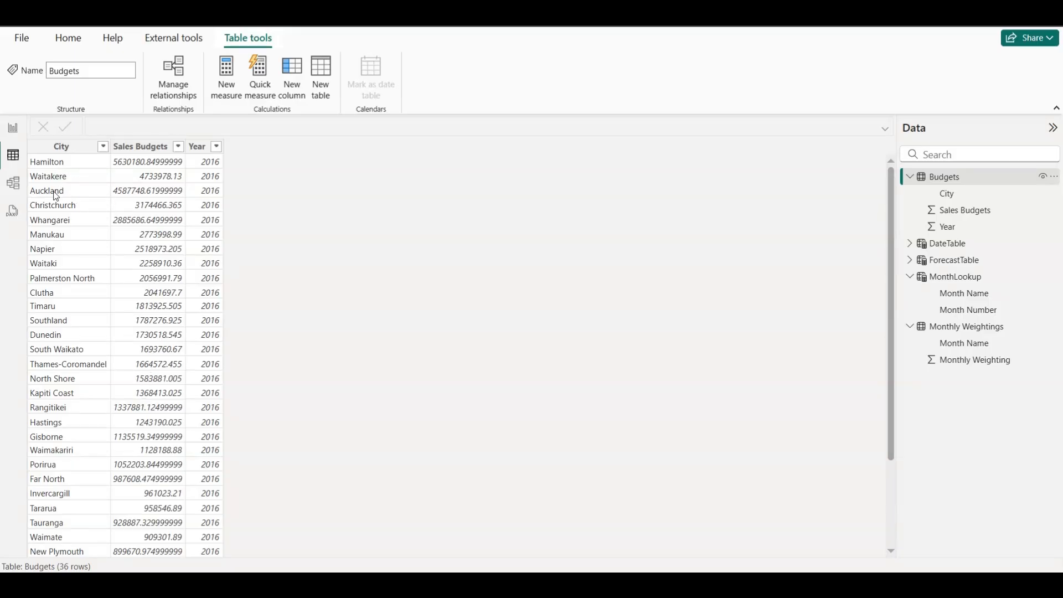
Step: Select the Budgets City column, then view the twelve-month Monthly Weightings table
click(60, 146)
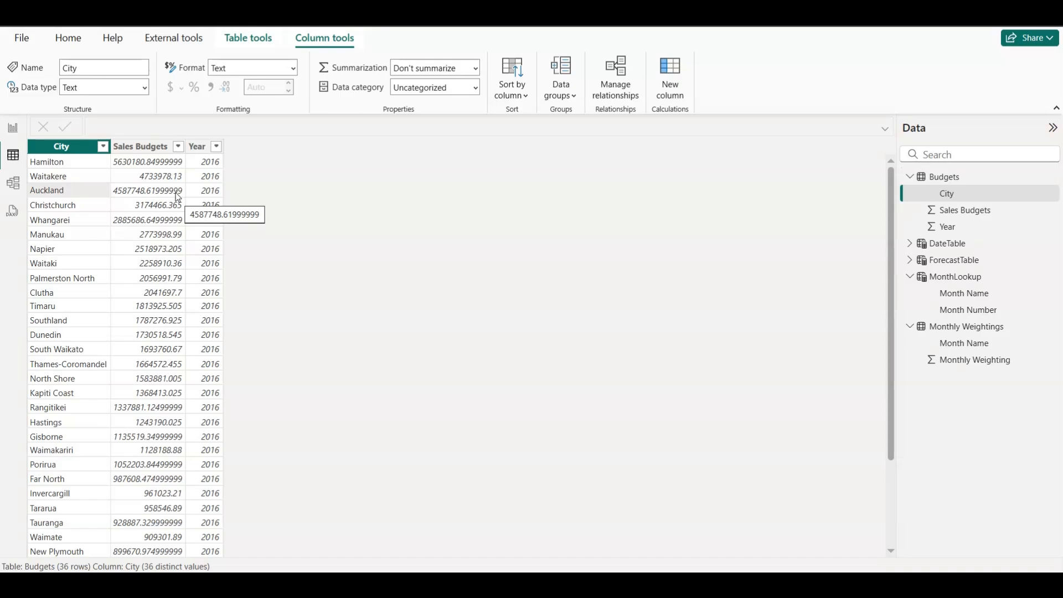
mouse_move(222, 169)
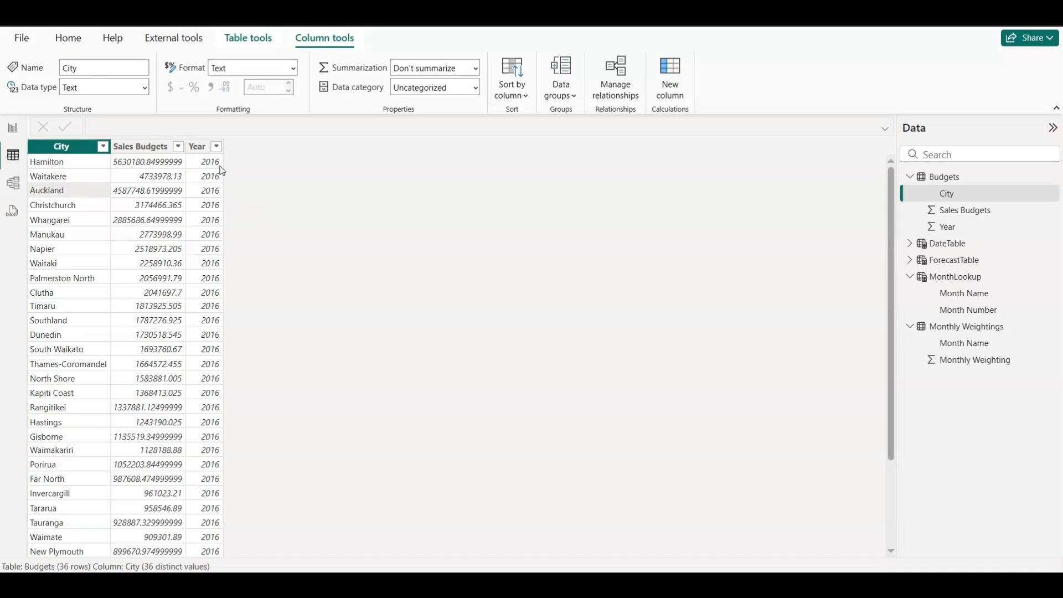
mouse_move(208, 228)
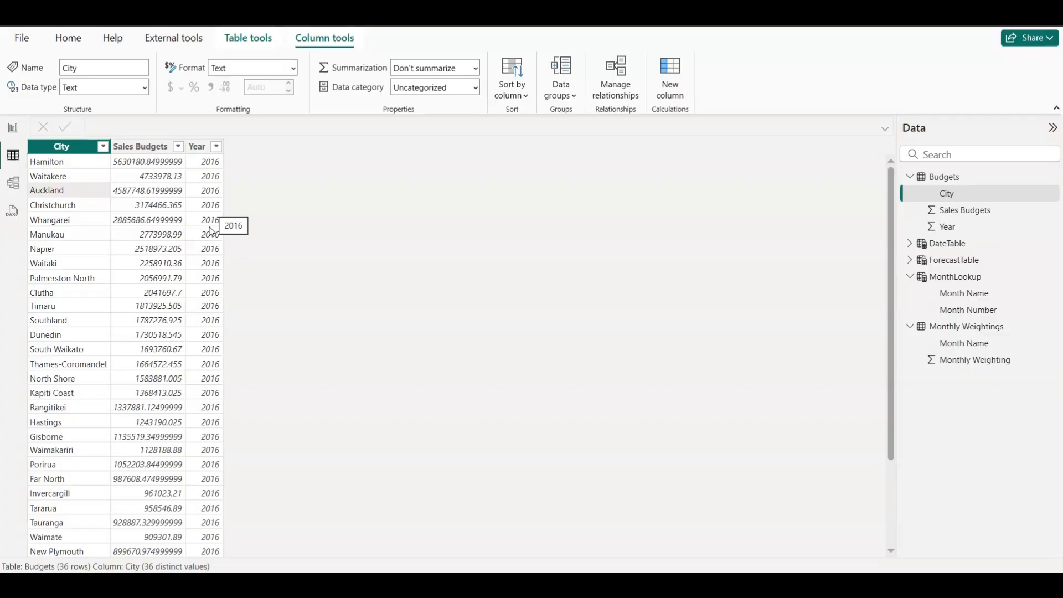
click(966, 326)
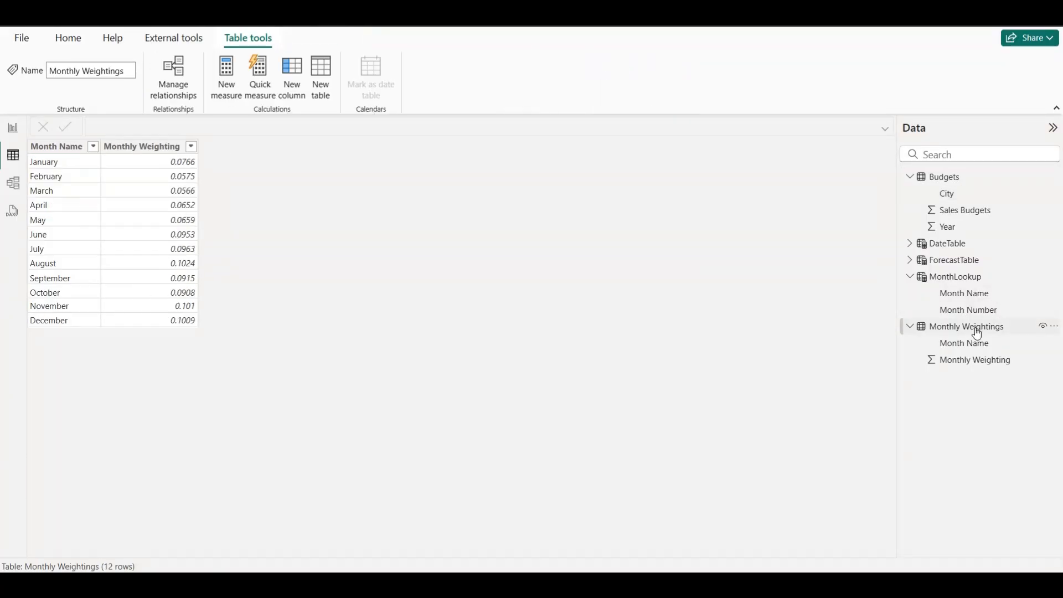
click(967, 327)
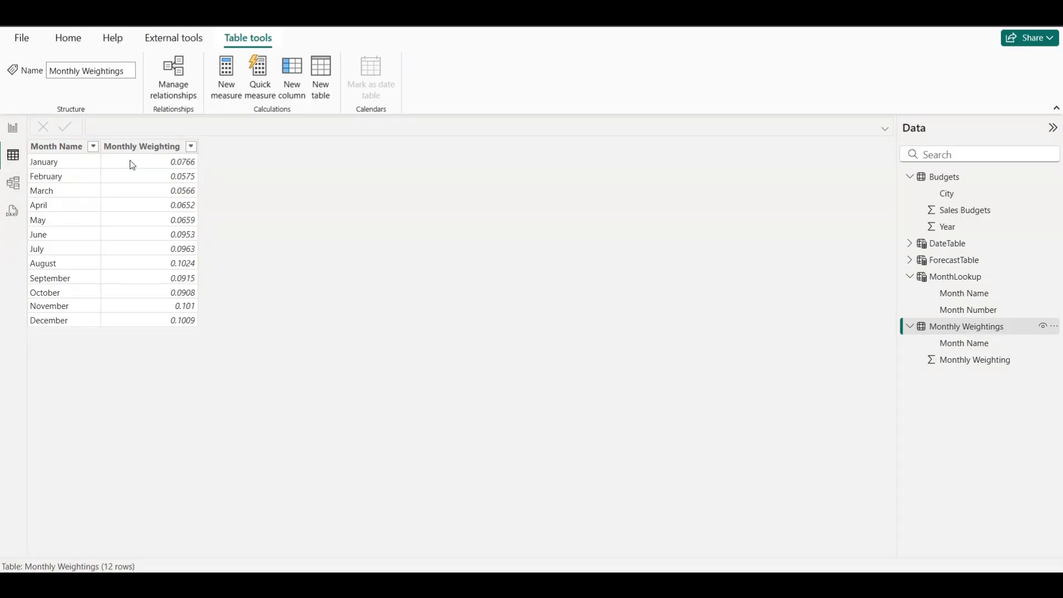
mouse_move(147, 205)
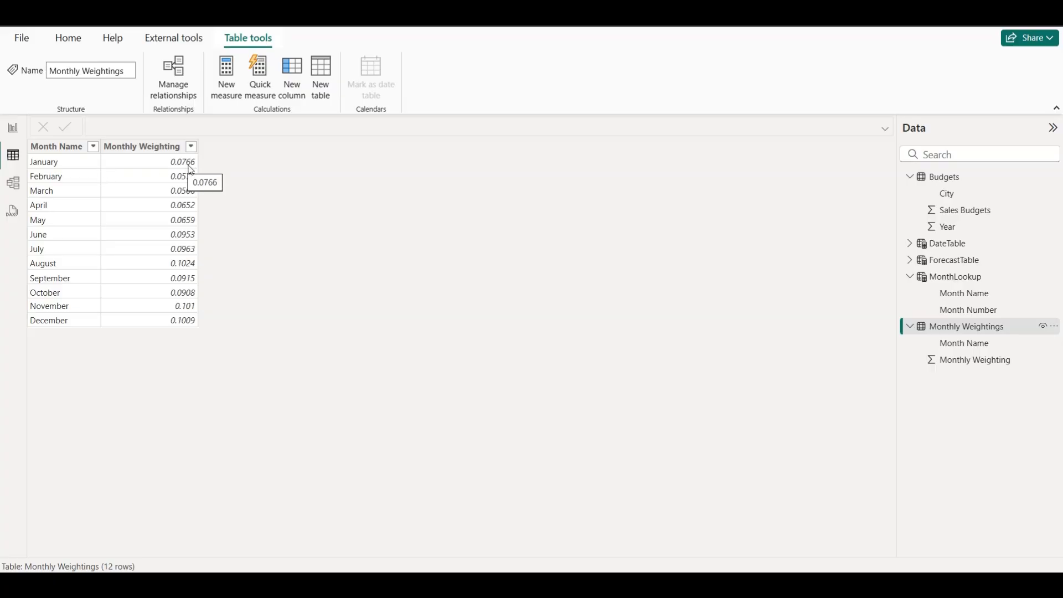
mouse_move(178, 326)
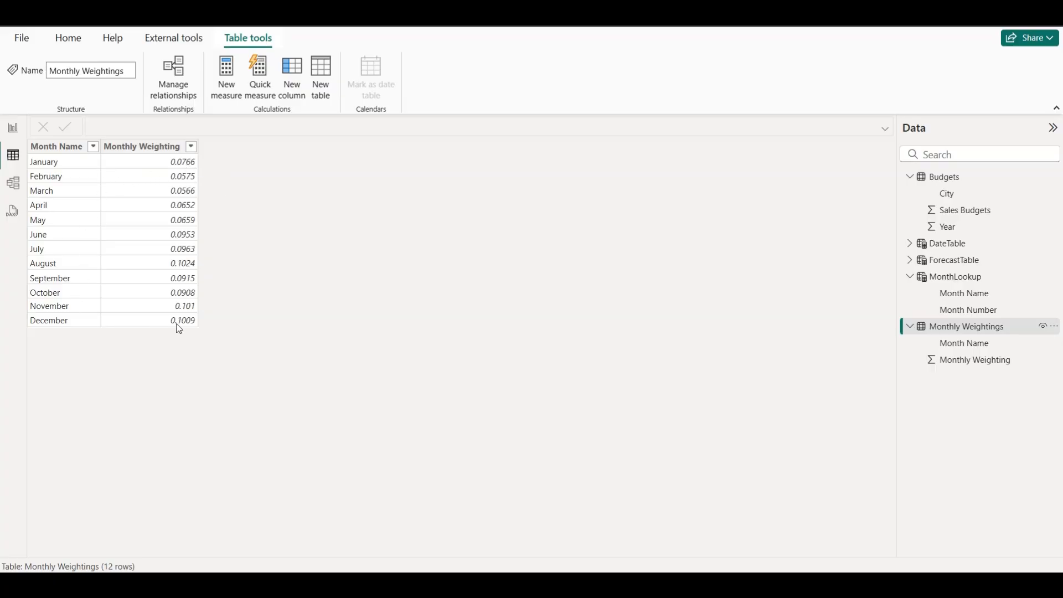
mouse_move(191, 326)
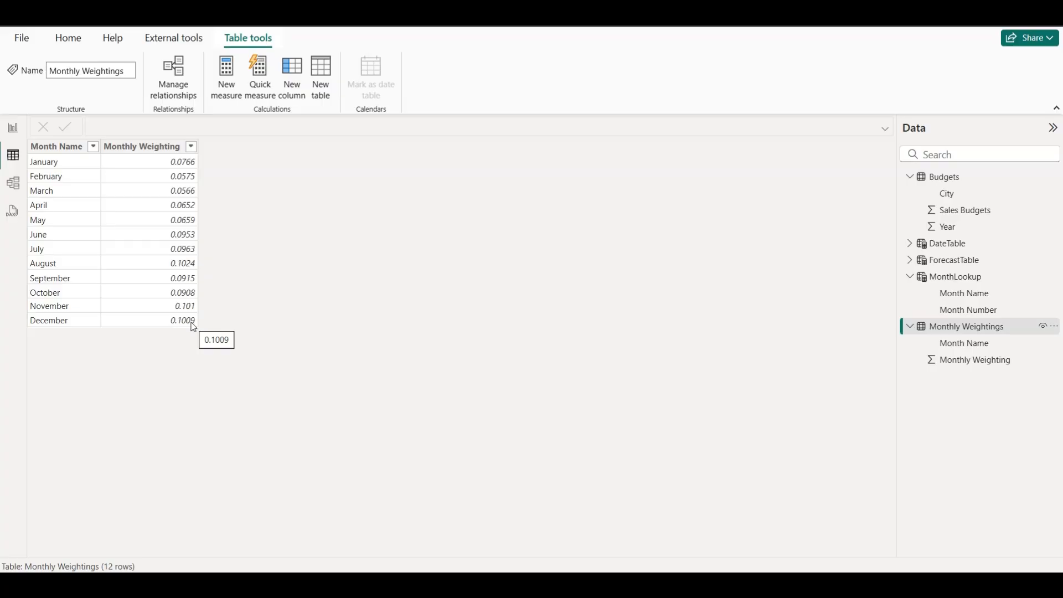
mouse_move(188, 292)
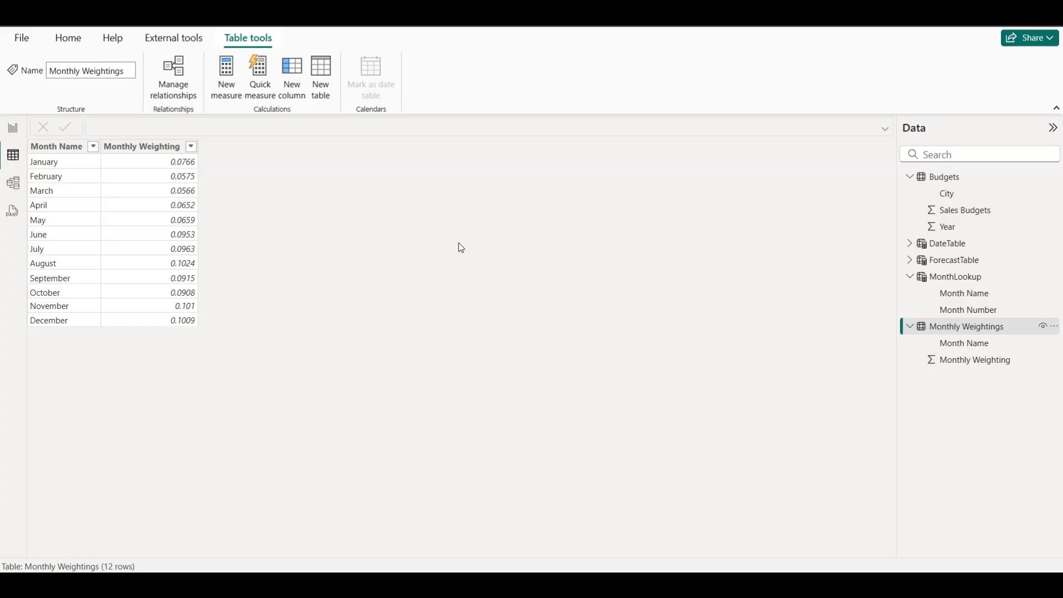
mouse_move(859, 339)
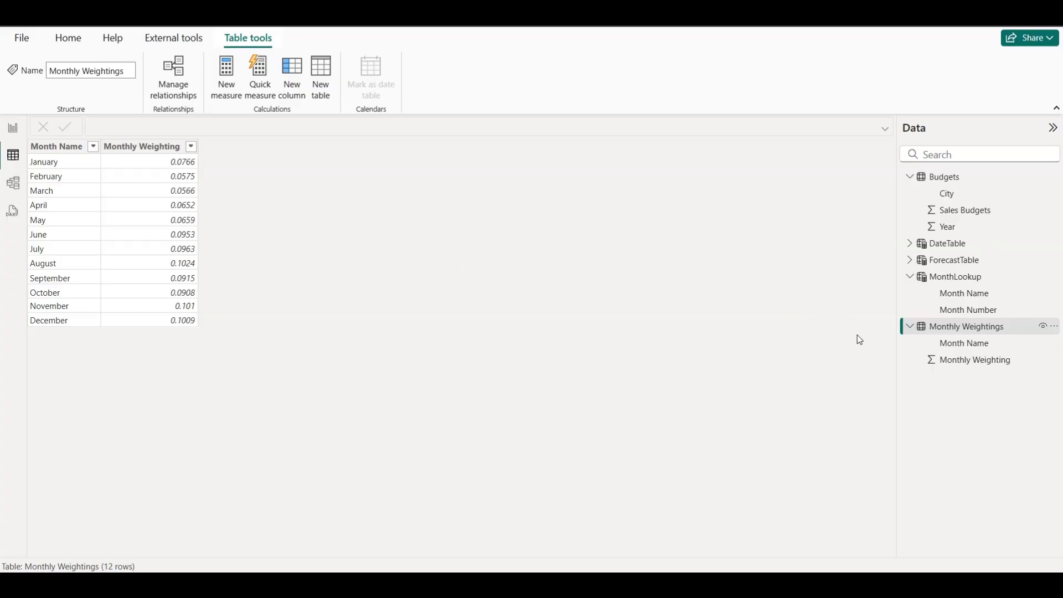
mouse_move(960, 243)
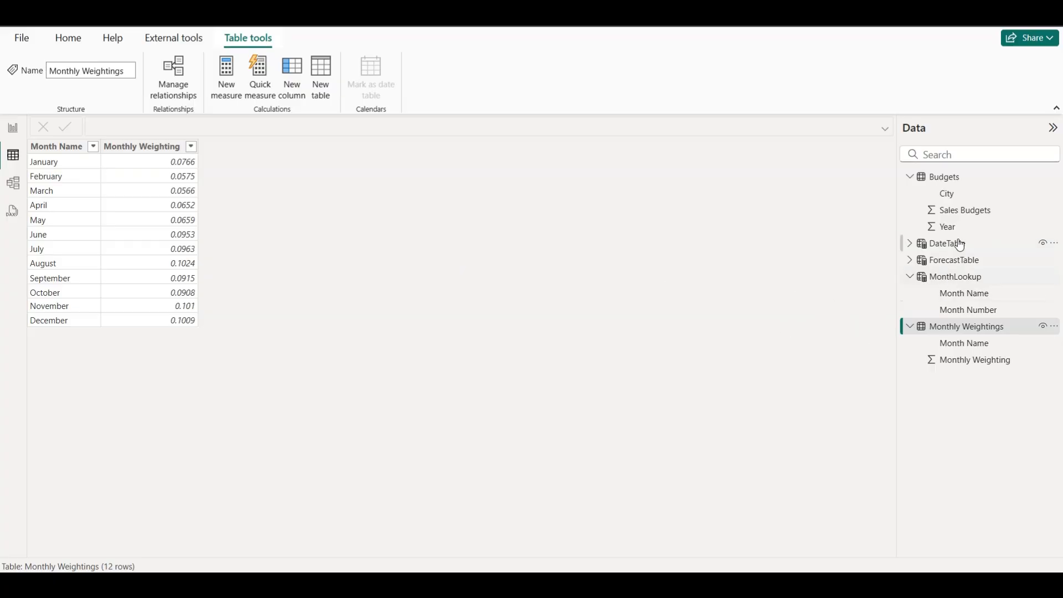
Step: Open ForecastTable and select its DAX formula crossjoining Budgets with Monthly Weightings
click(954, 260)
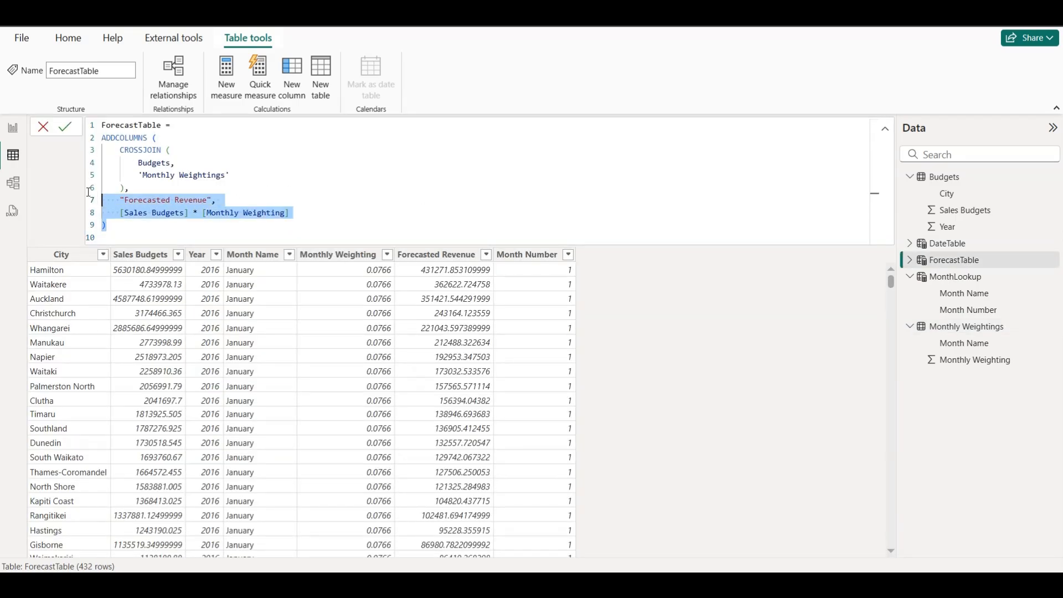
key(ctrl+a)
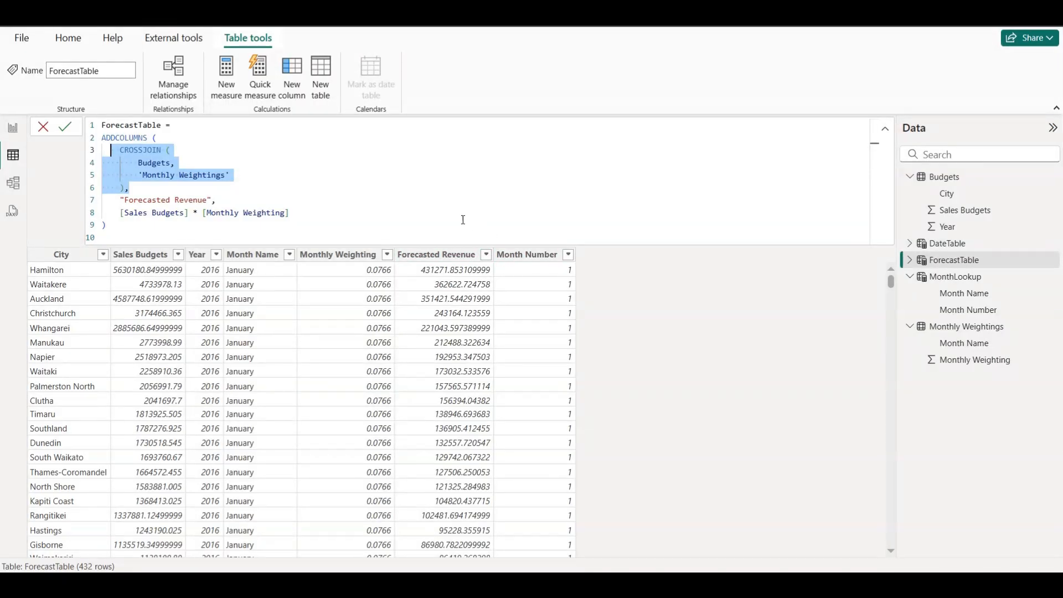
mouse_move(494, 222)
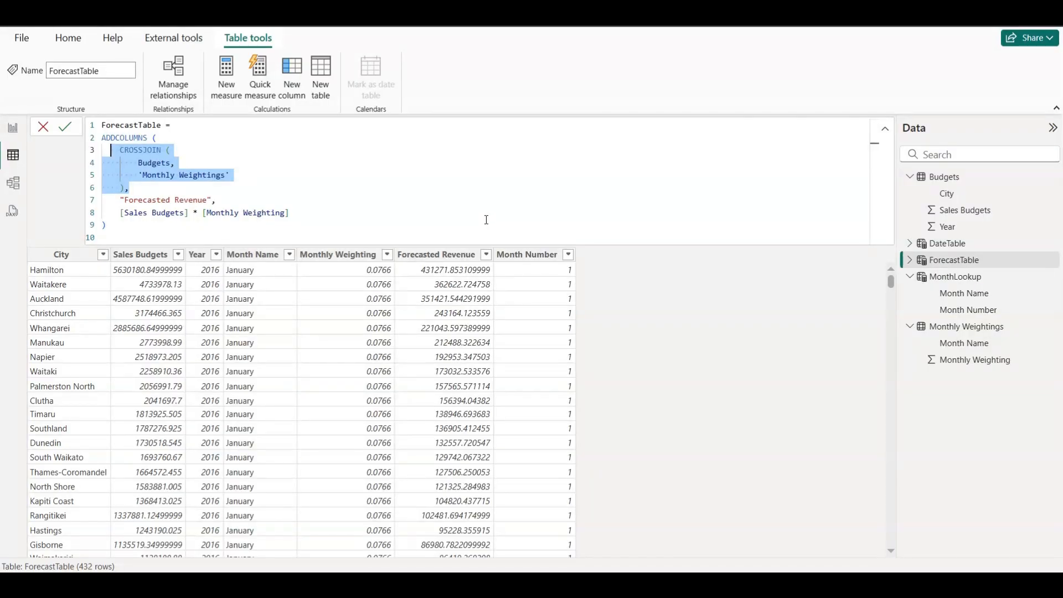
mouse_move(332, 275)
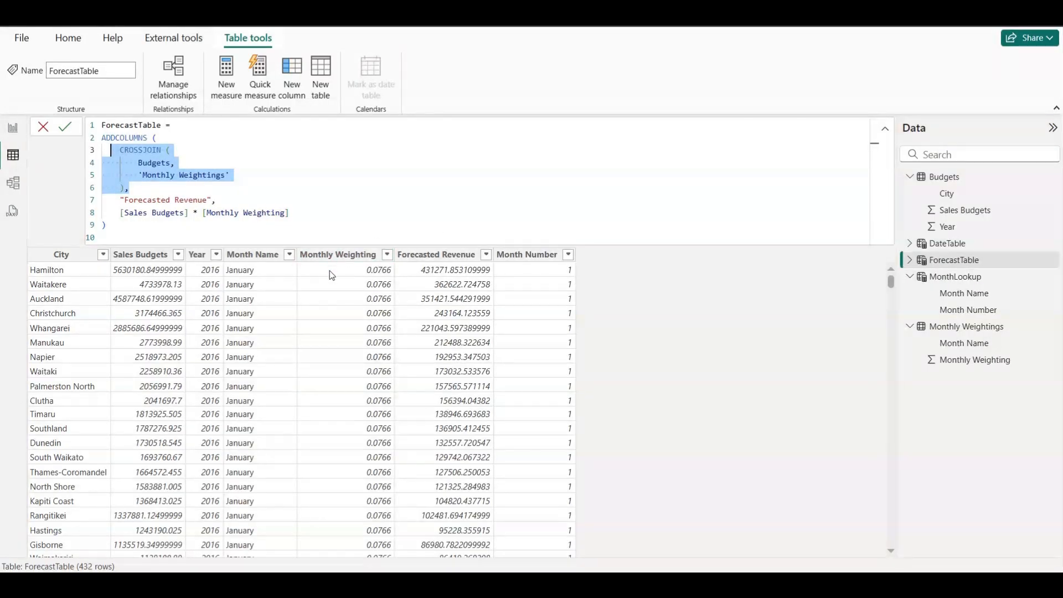
mouse_move(789, 256)
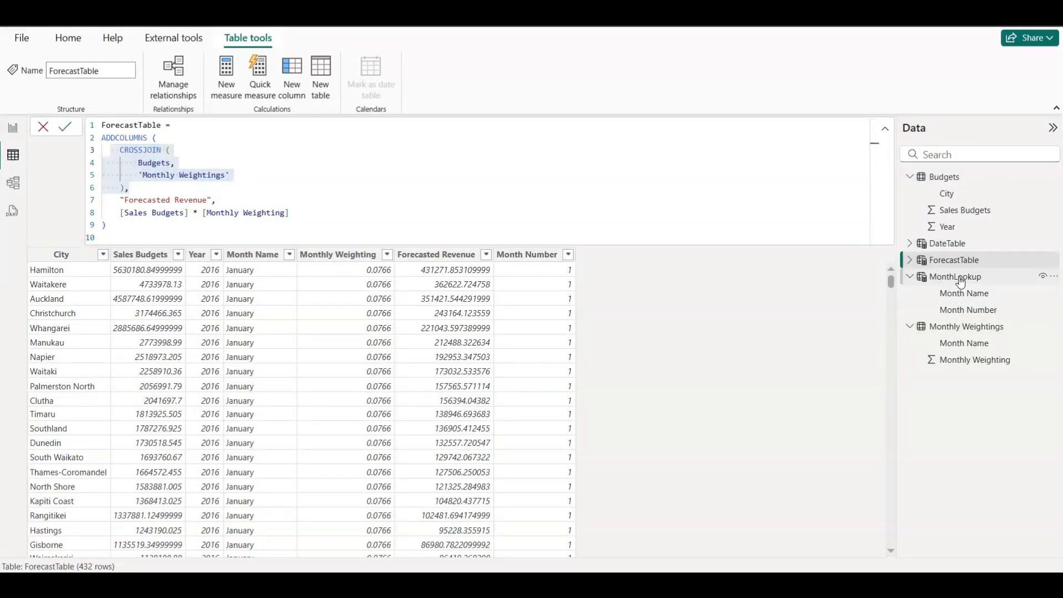
Step: View MonthLookup's DATATABLE formula mapping twelve month names to numbers 1–12
click(955, 276)
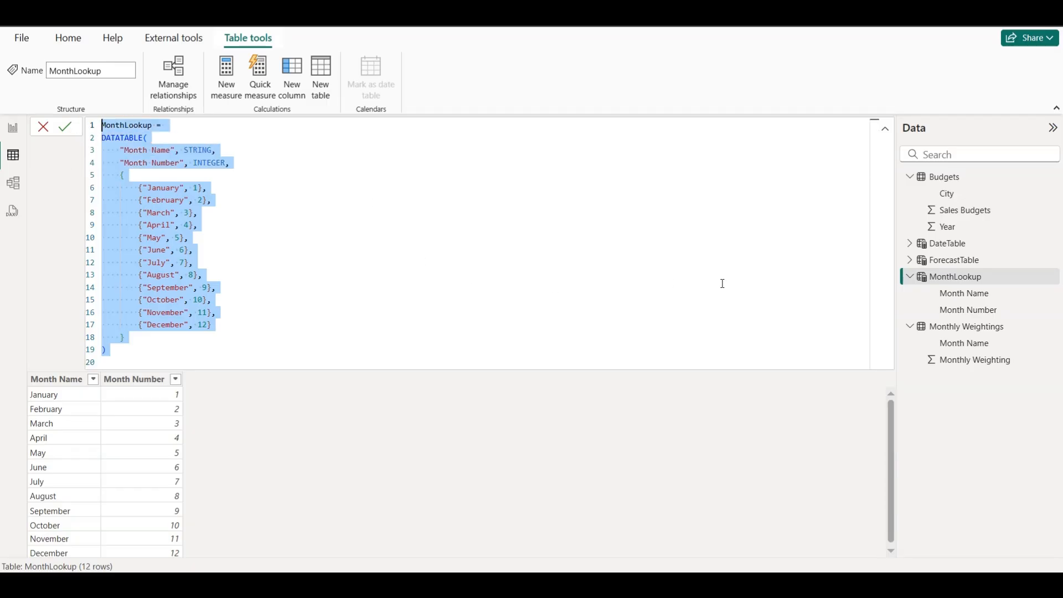
mouse_move(814, 305)
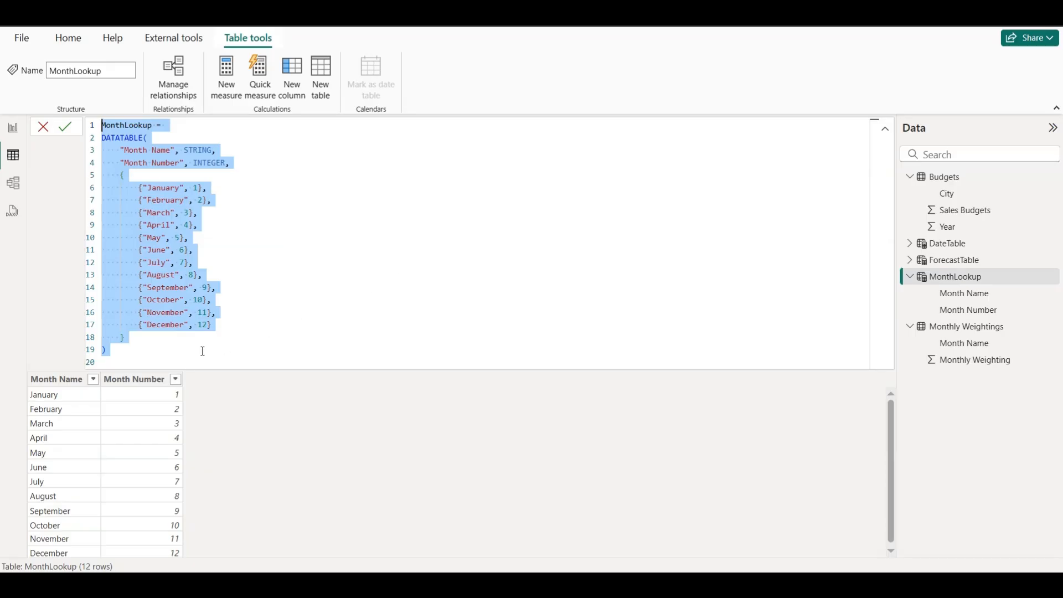
mouse_move(144, 488)
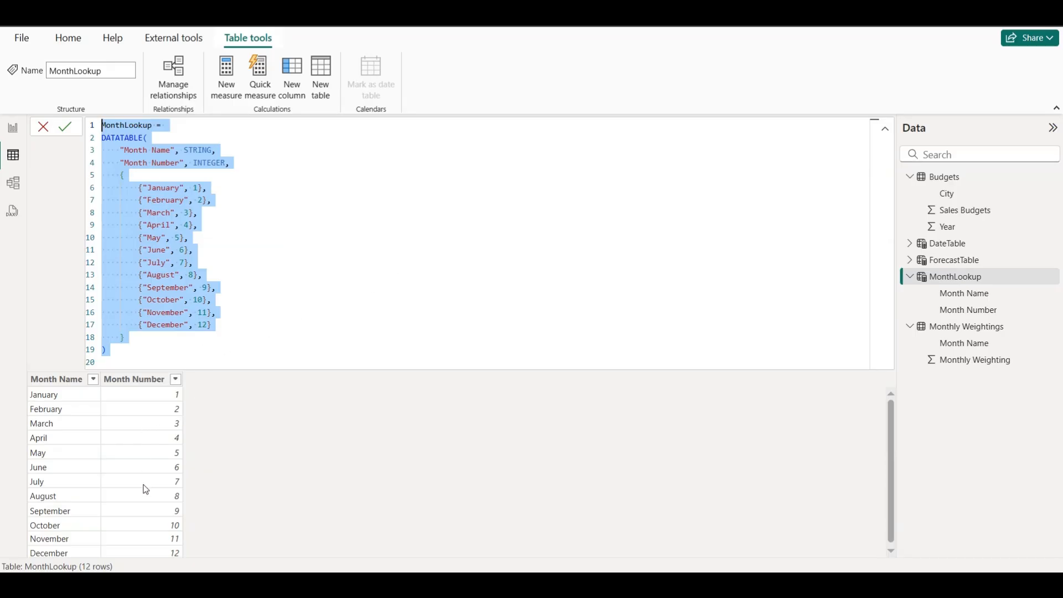
mouse_move(185, 493)
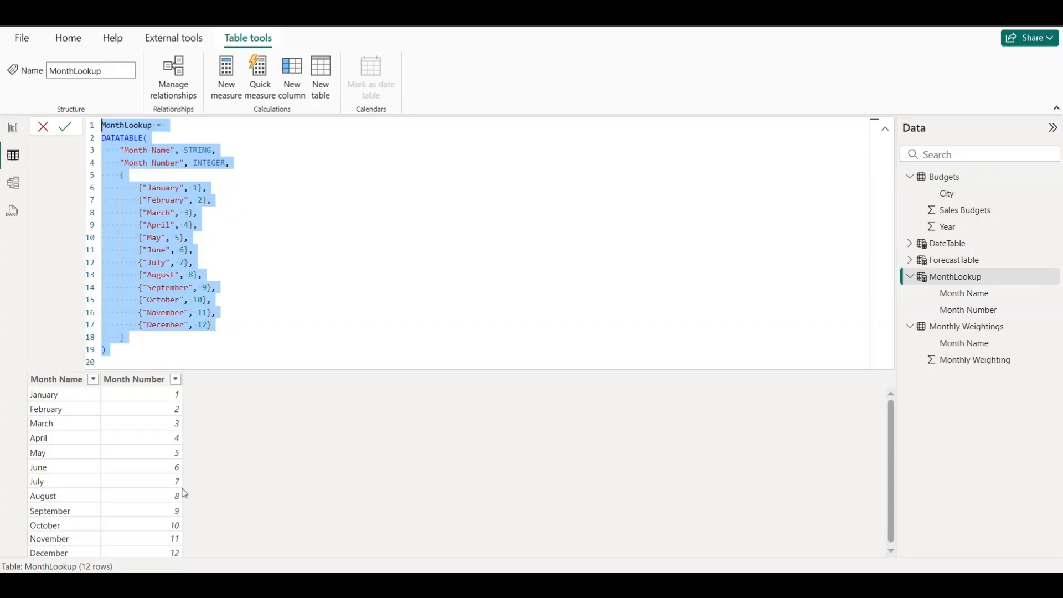
mouse_move(256, 332)
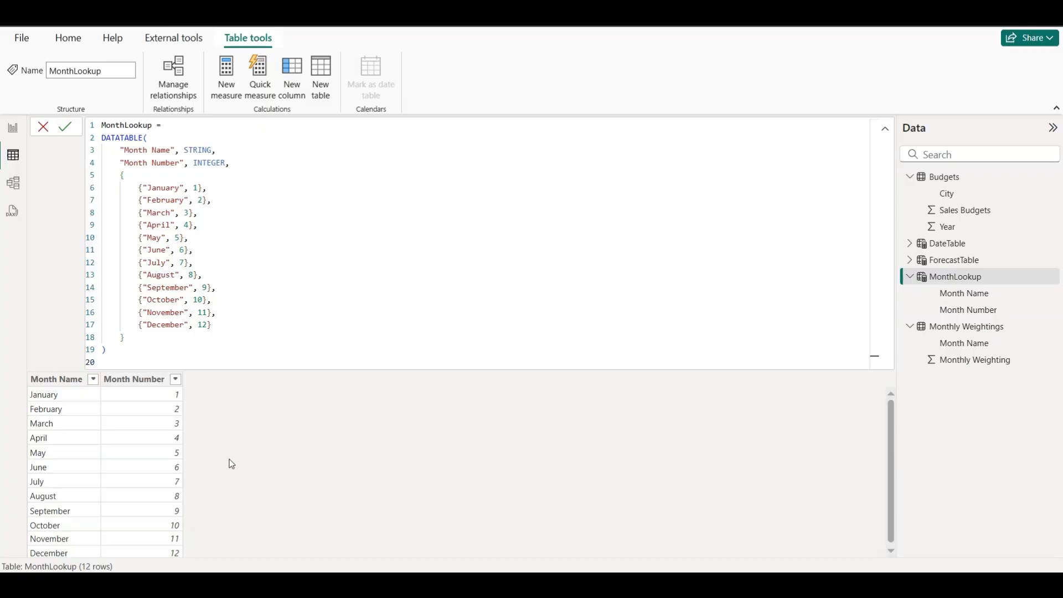
mouse_move(204, 454)
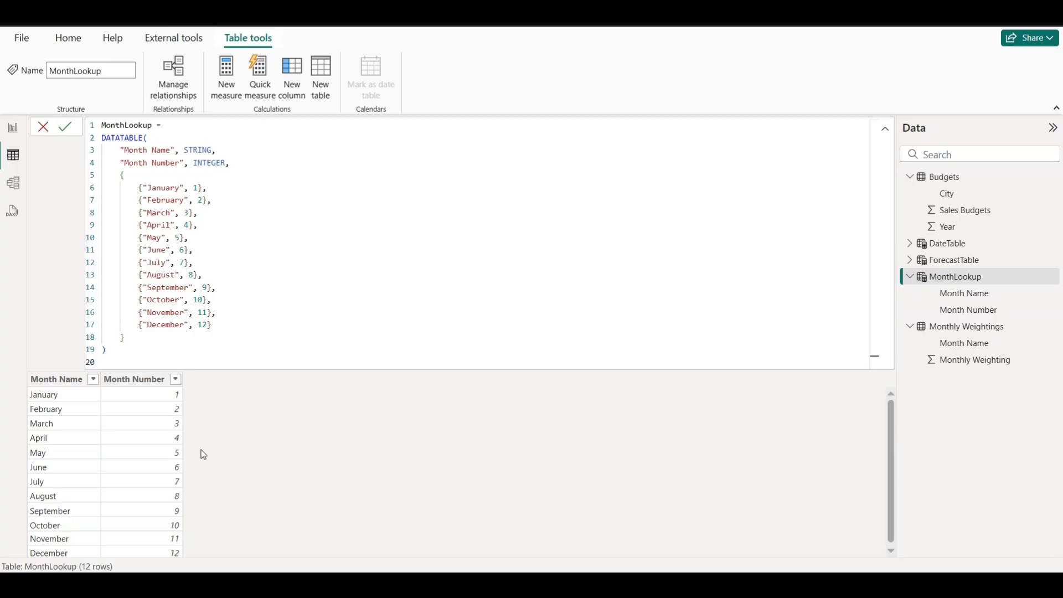
mouse_move(40, 192)
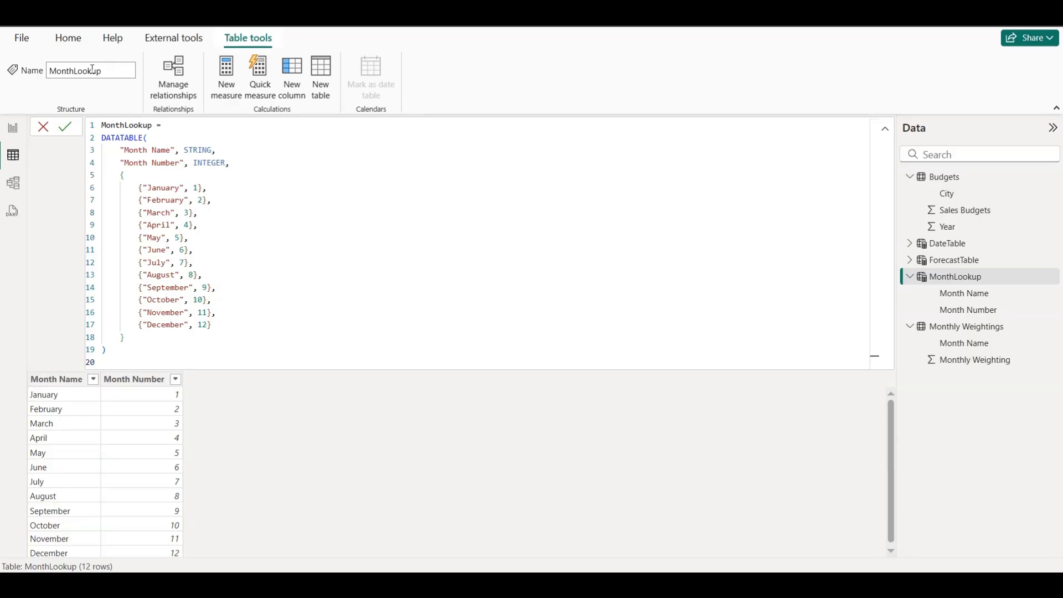
mouse_move(971, 280)
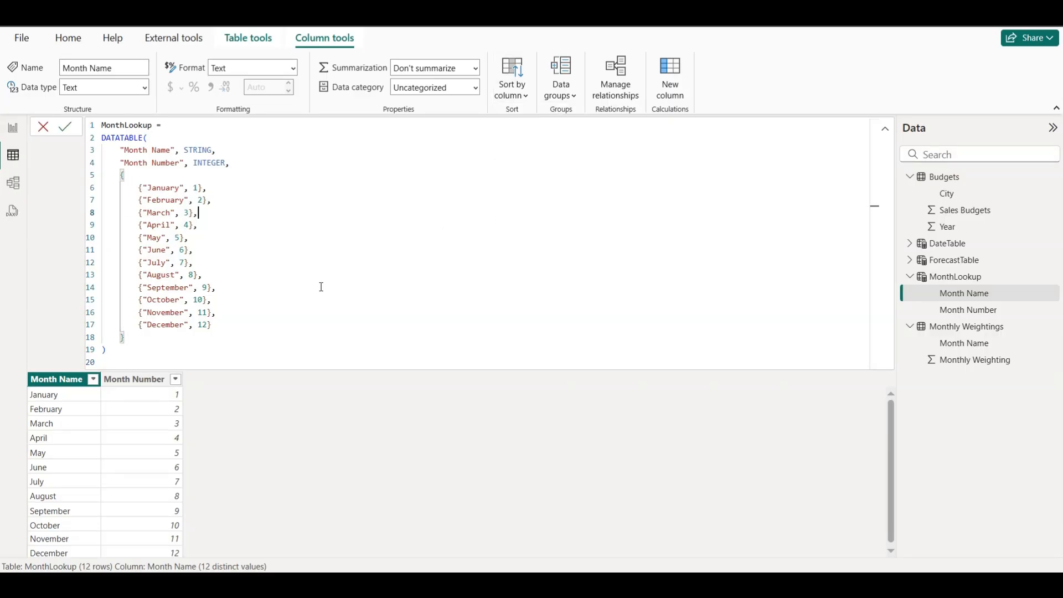
mouse_move(225, 408)
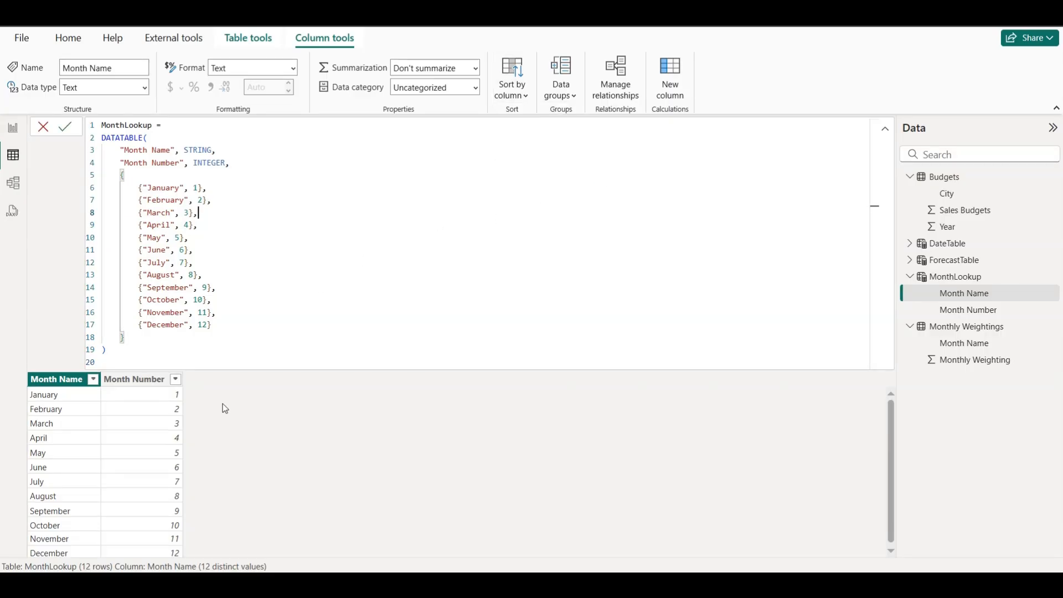
mouse_move(228, 403)
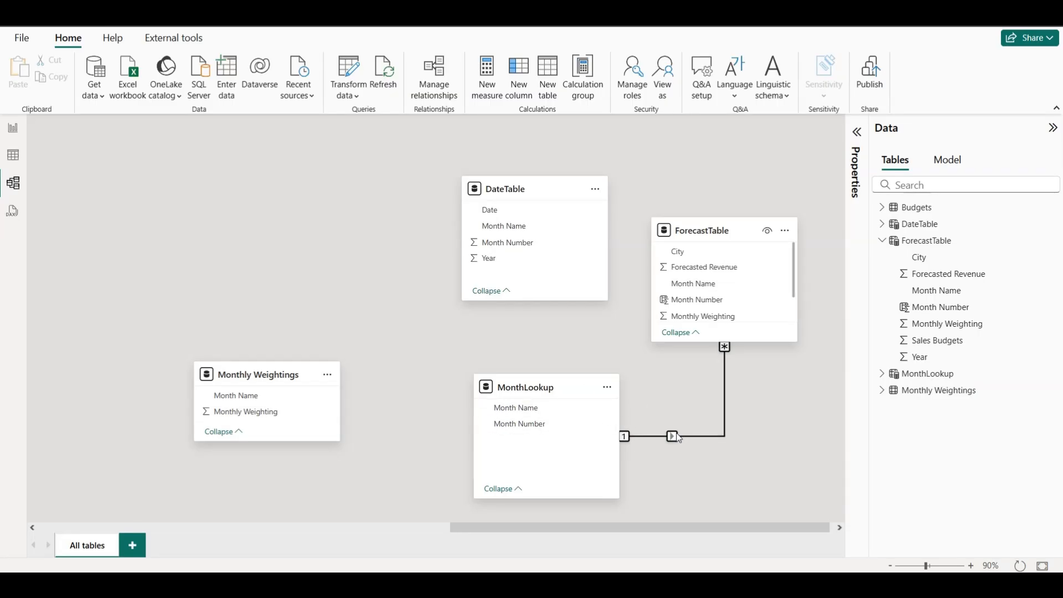
mouse_move(708, 436)
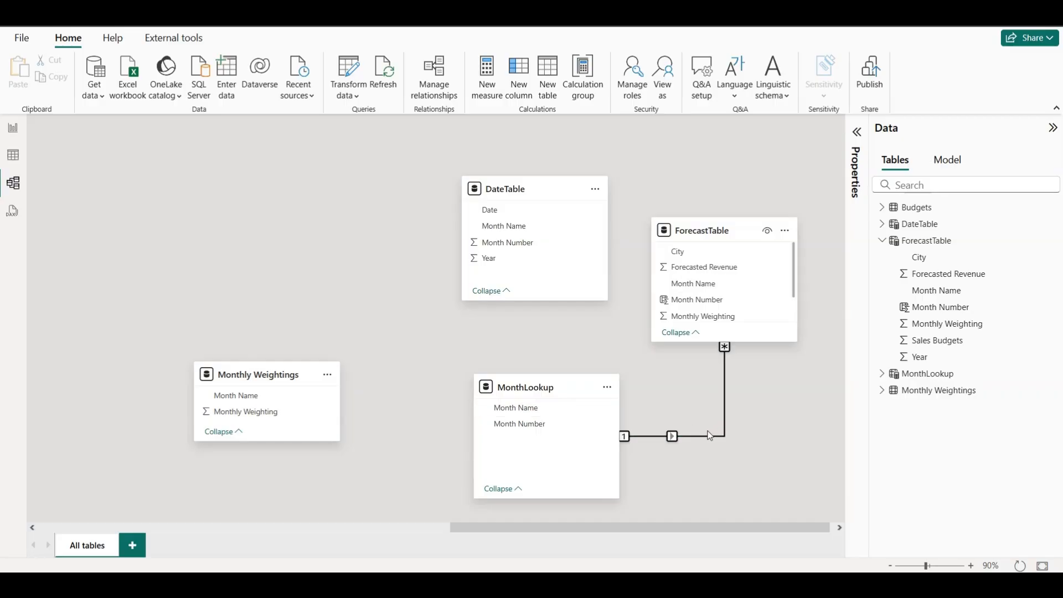
mouse_move(649, 445)
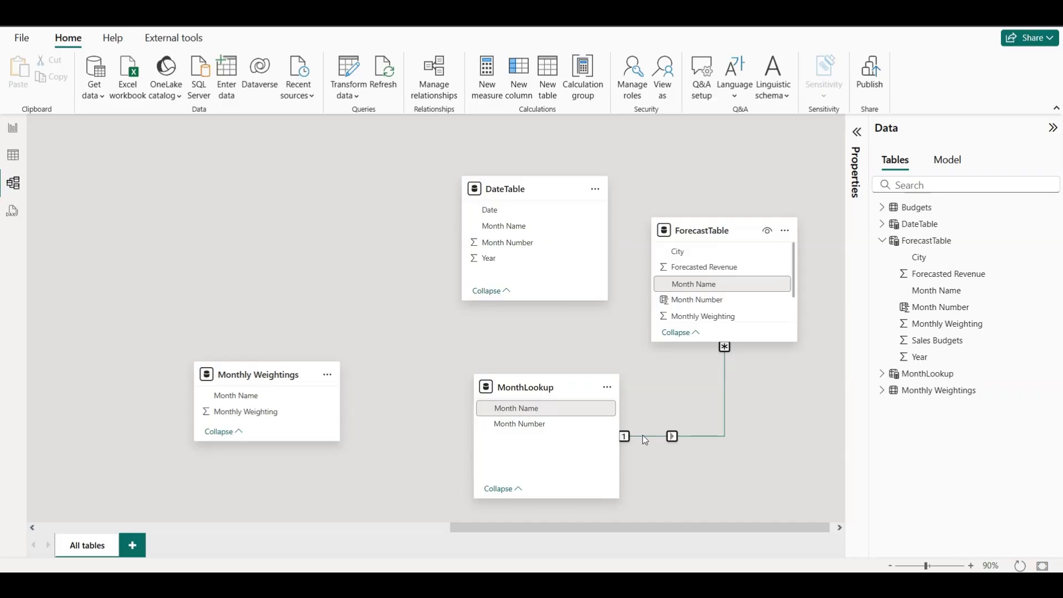
mouse_move(613, 433)
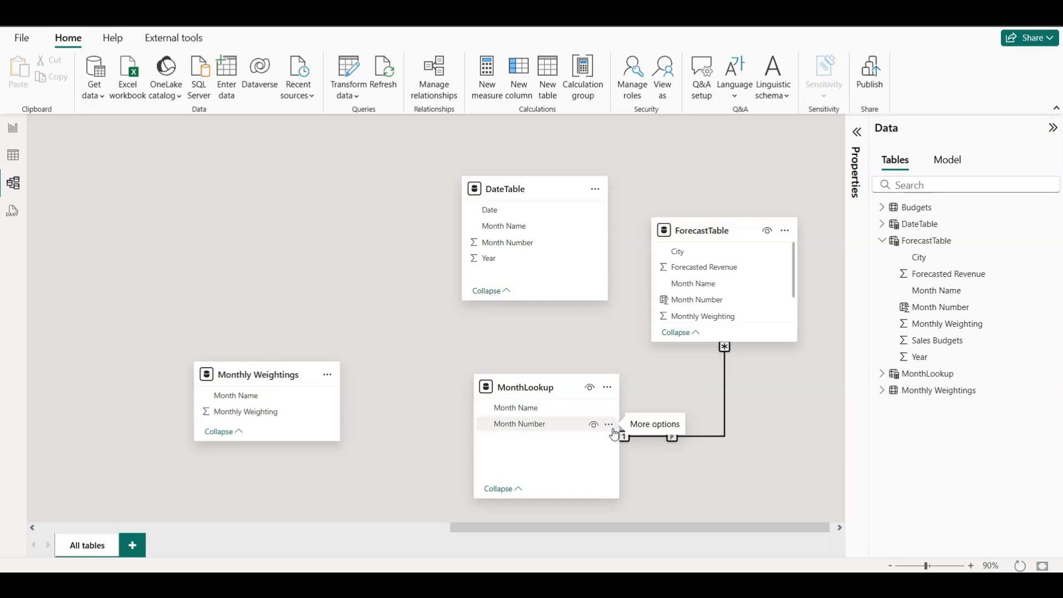
mouse_move(389, 392)
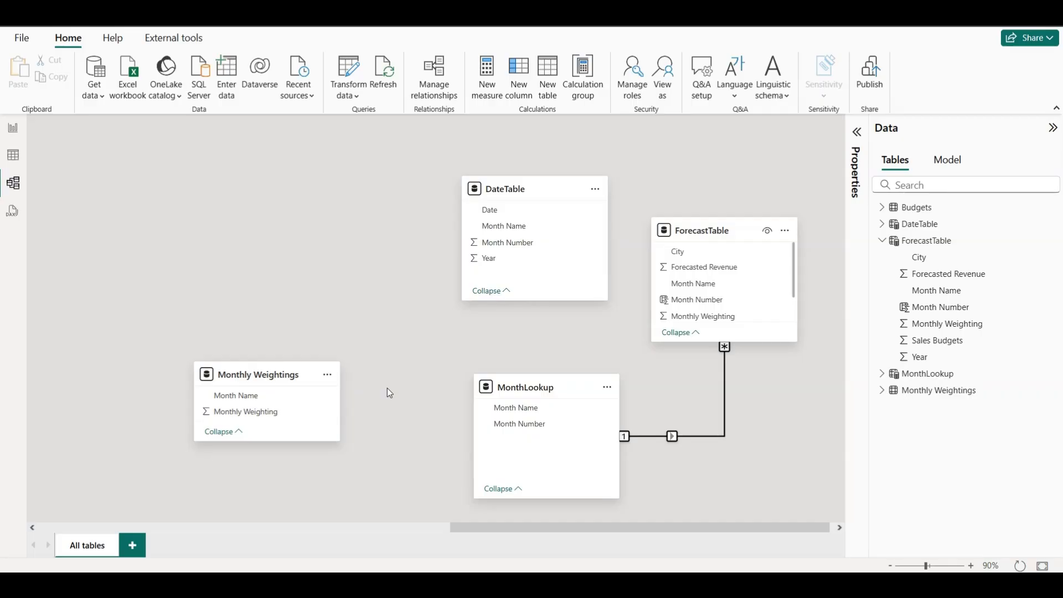
mouse_move(109, 173)
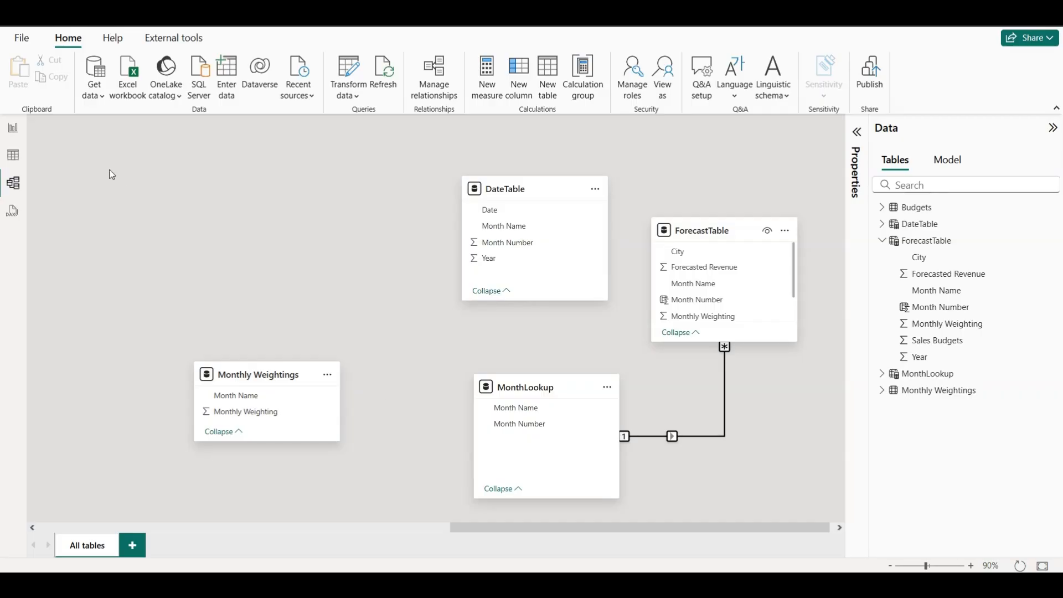
mouse_move(547, 418)
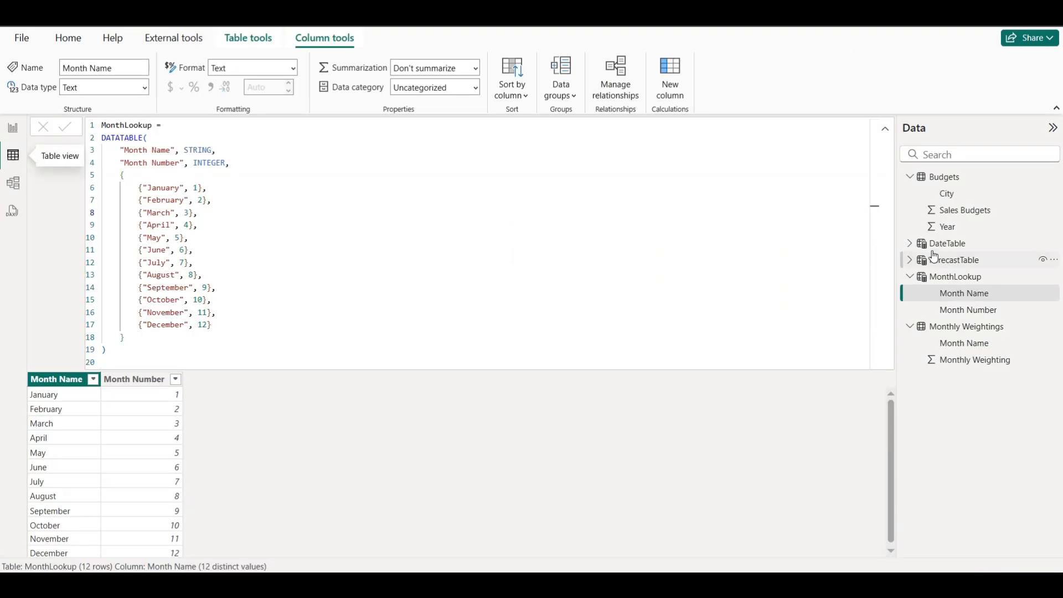
mouse_move(12, 129)
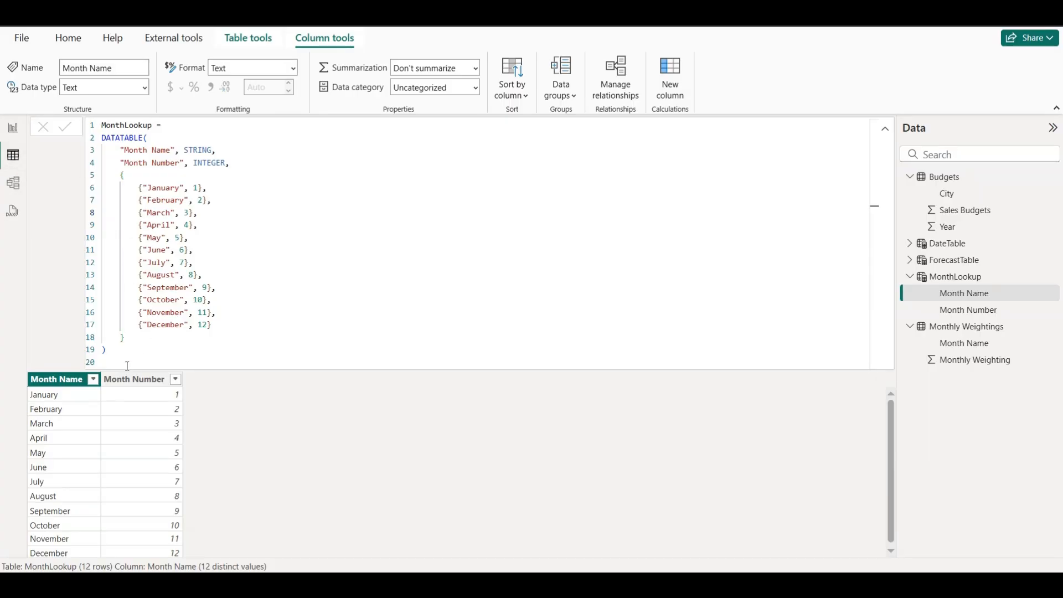
Step: Open the sort and filter list for MonthLookup's Month Name column
click(93, 379)
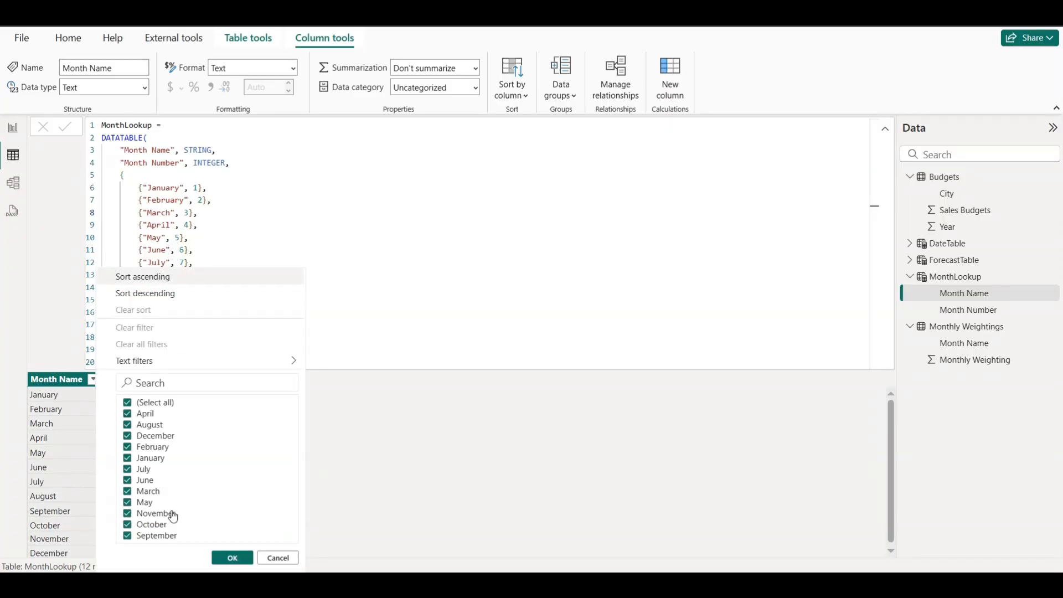
mouse_move(63, 296)
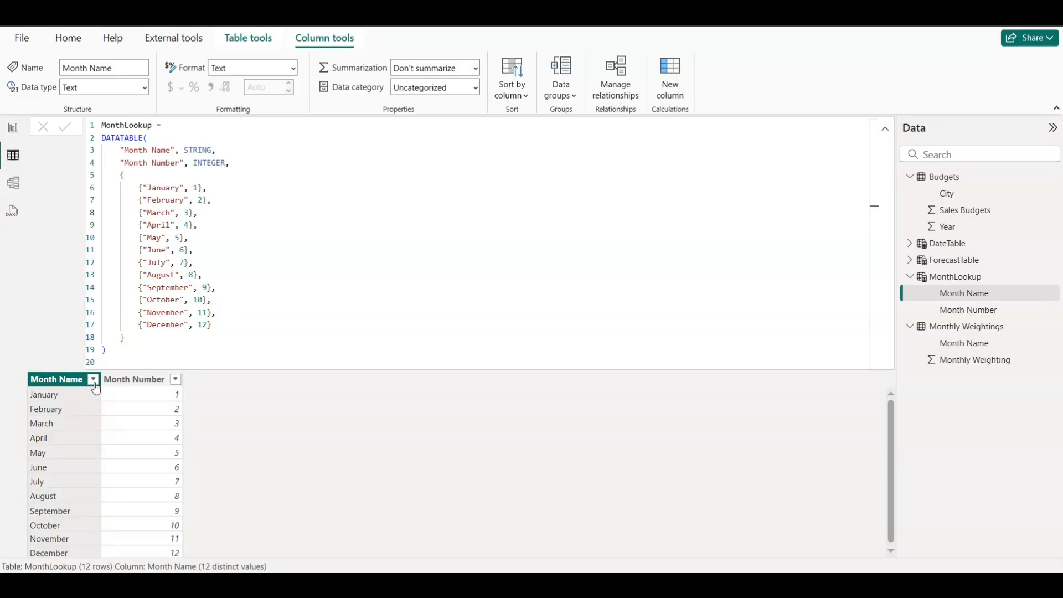
mouse_move(58, 298)
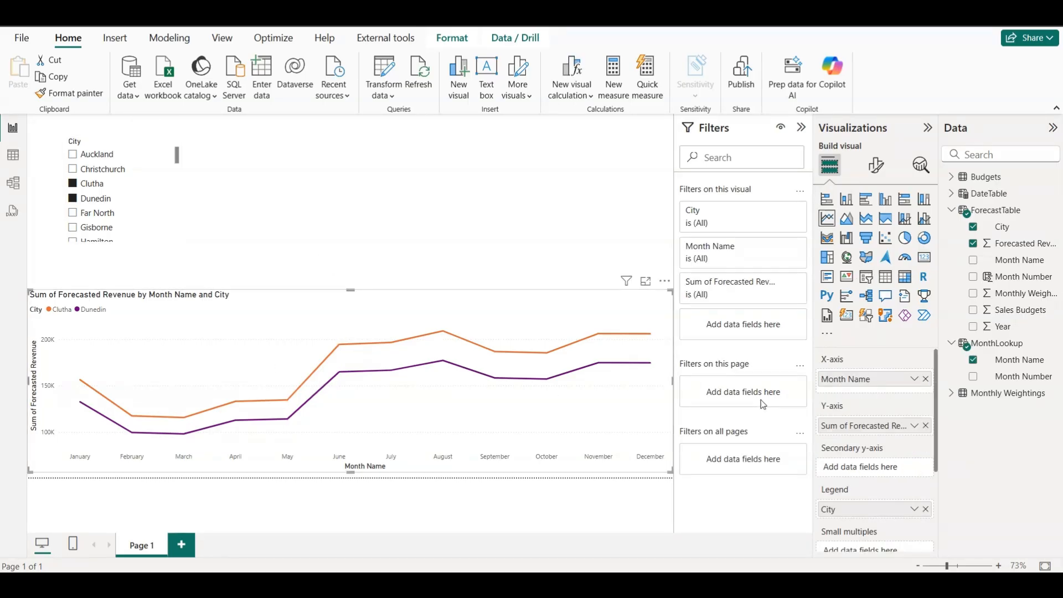
mouse_move(894, 397)
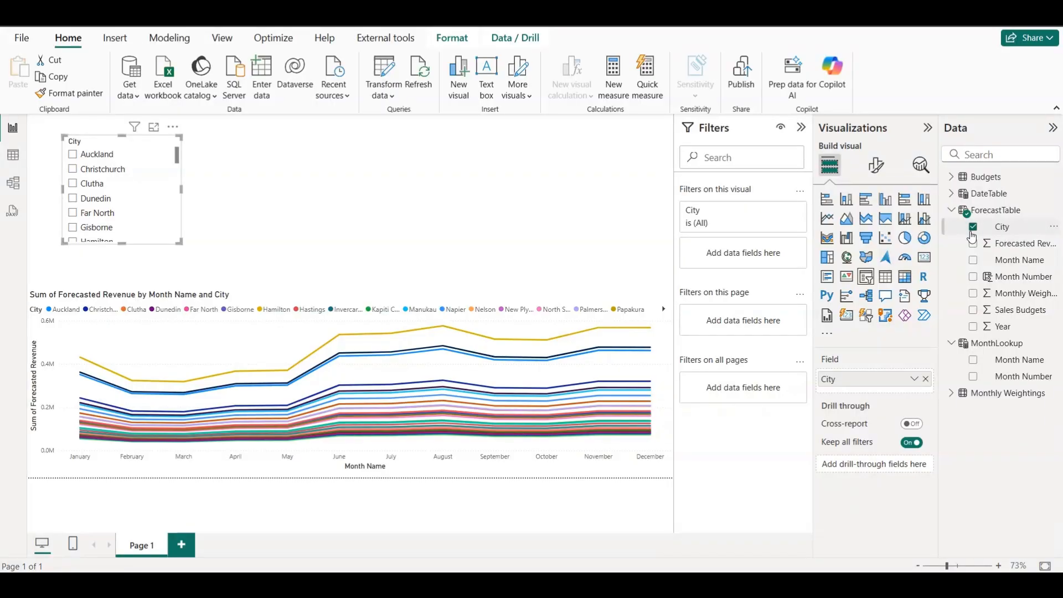
Step: Pick Clutha, then add Dunedin, in the City slicer filtering the forecast line chart
click(72, 183)
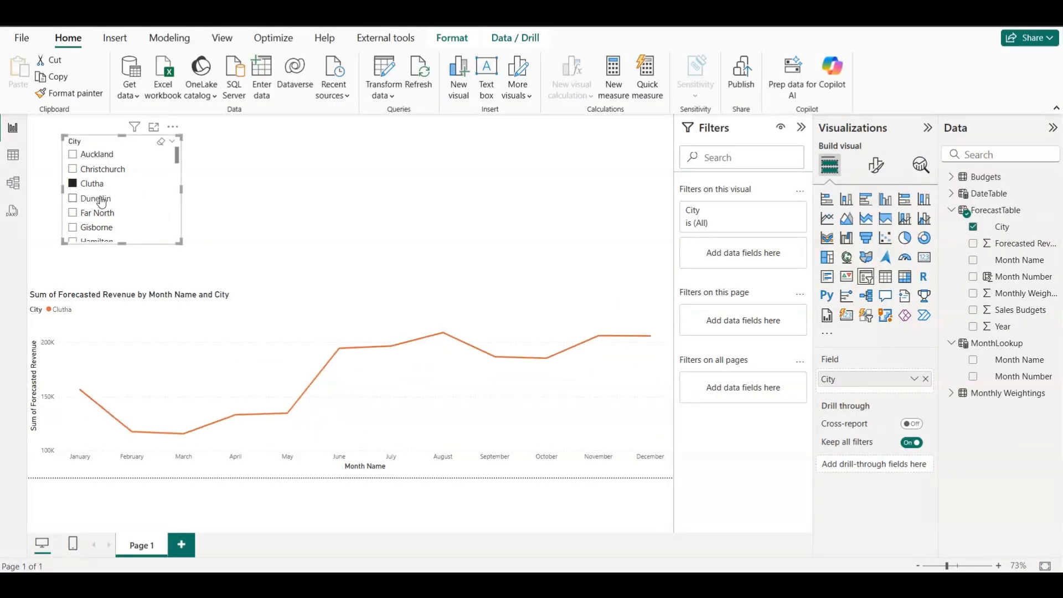
click(72, 198)
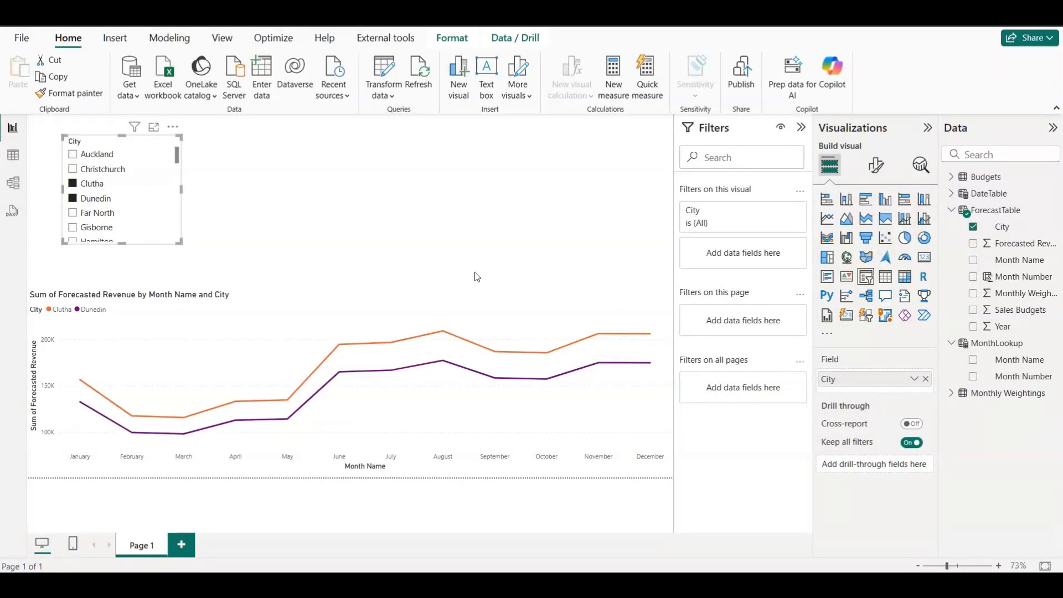
mouse_move(156, 373)
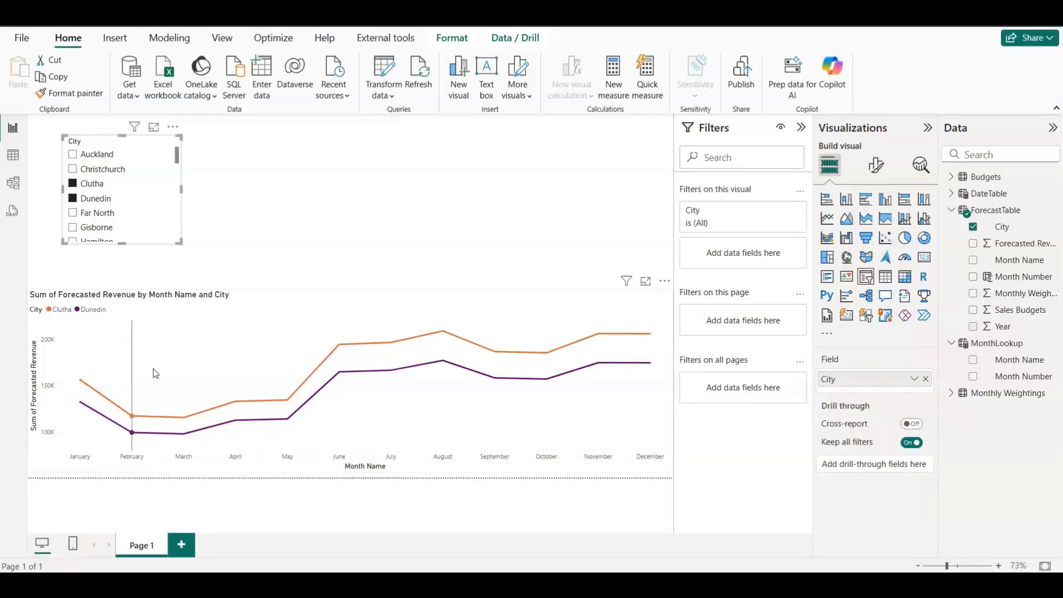
mouse_move(391, 369)
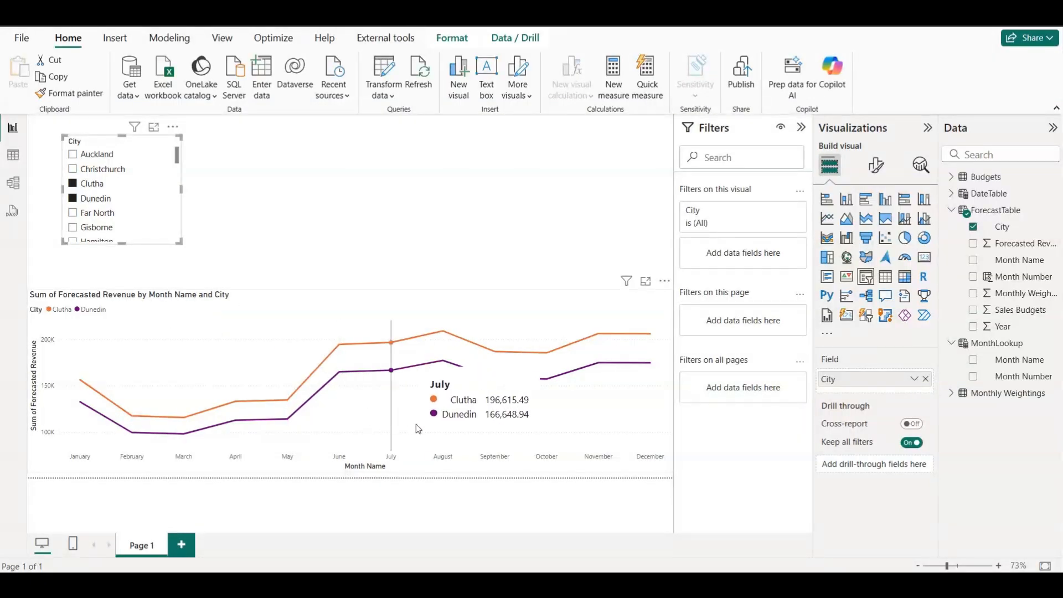
mouse_move(131, 452)
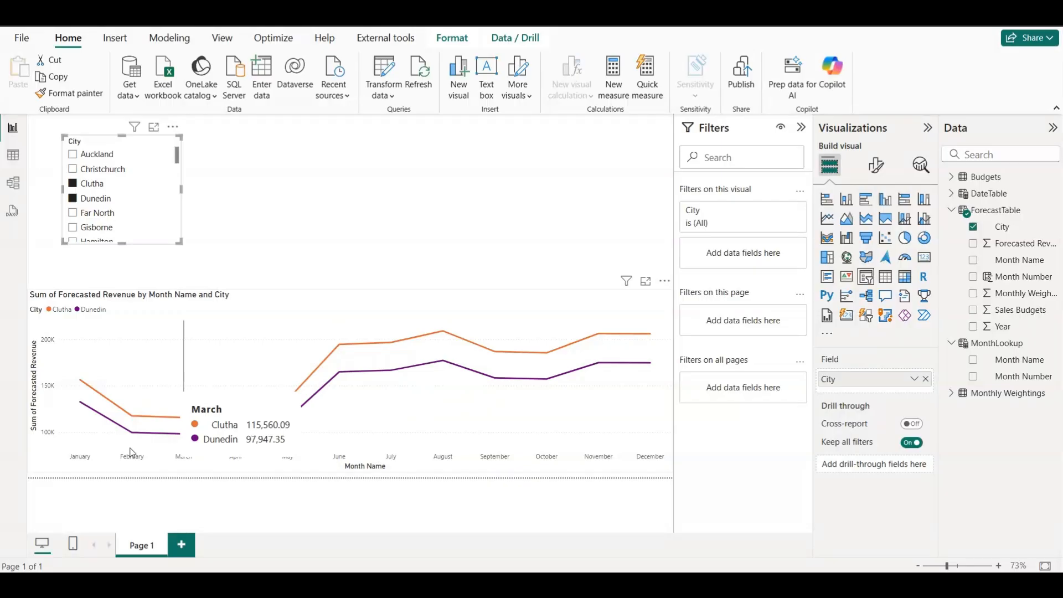
mouse_move(391, 201)
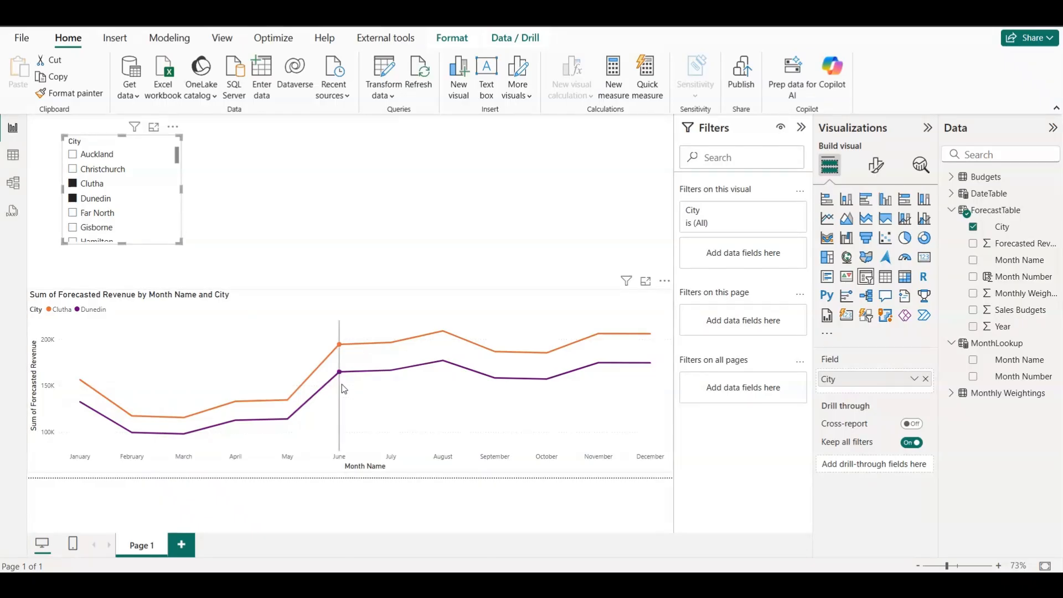
mouse_move(244, 462)
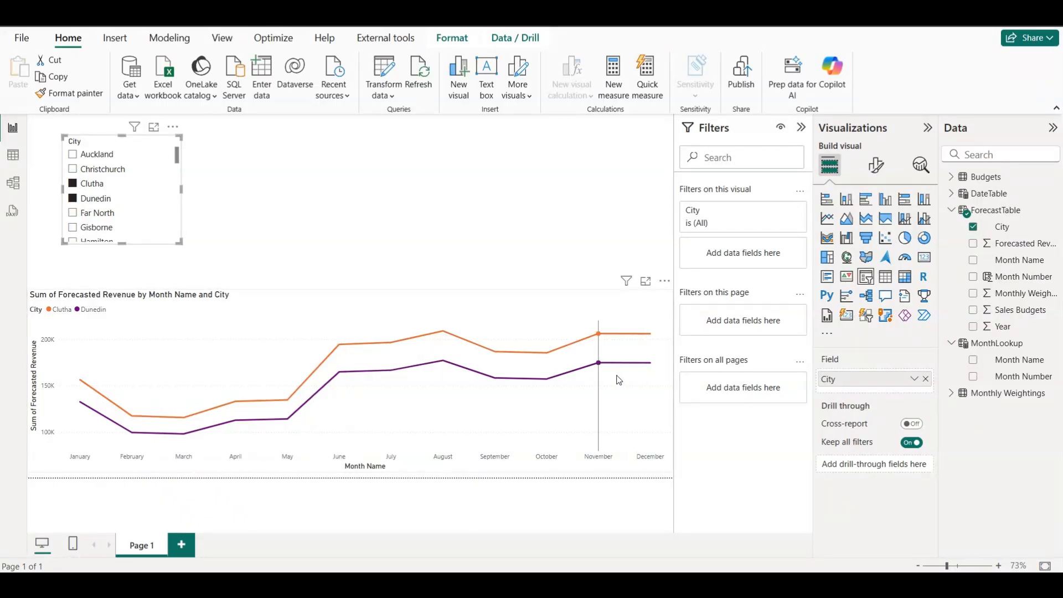
mouse_move(331, 396)
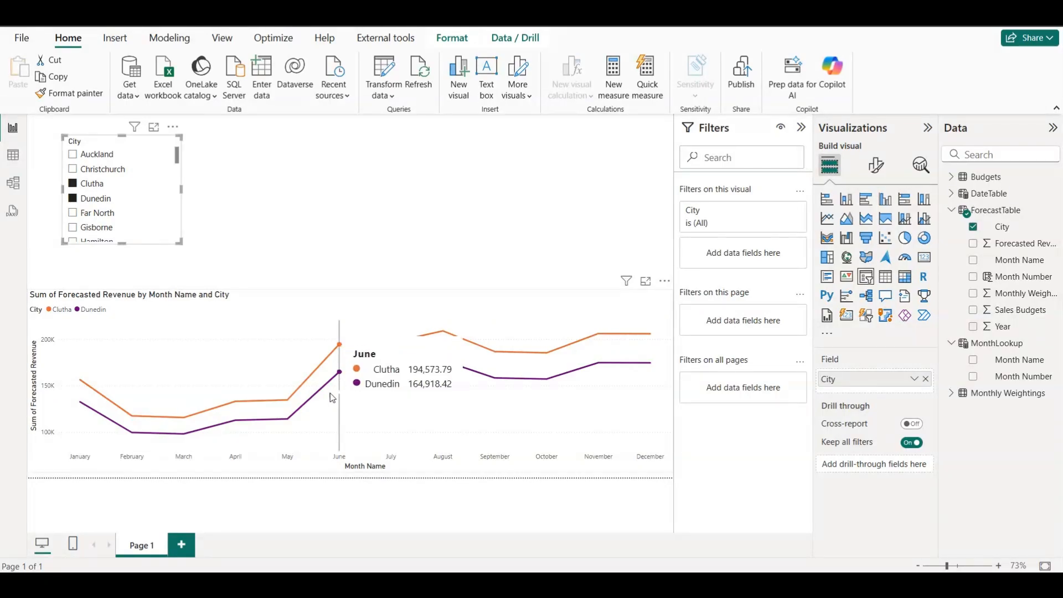
mouse_move(406, 401)
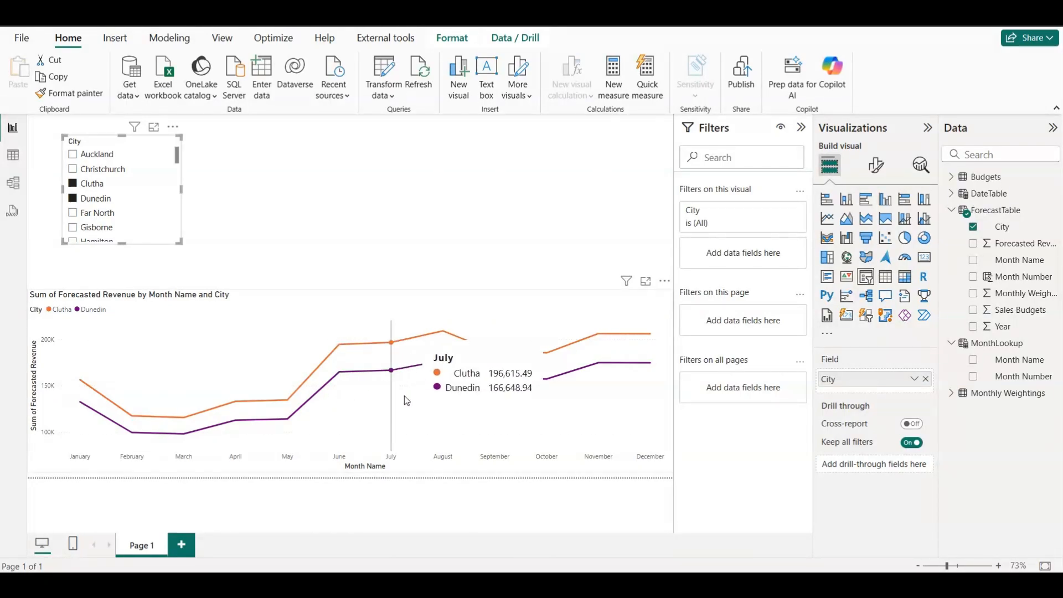
mouse_move(432, 402)
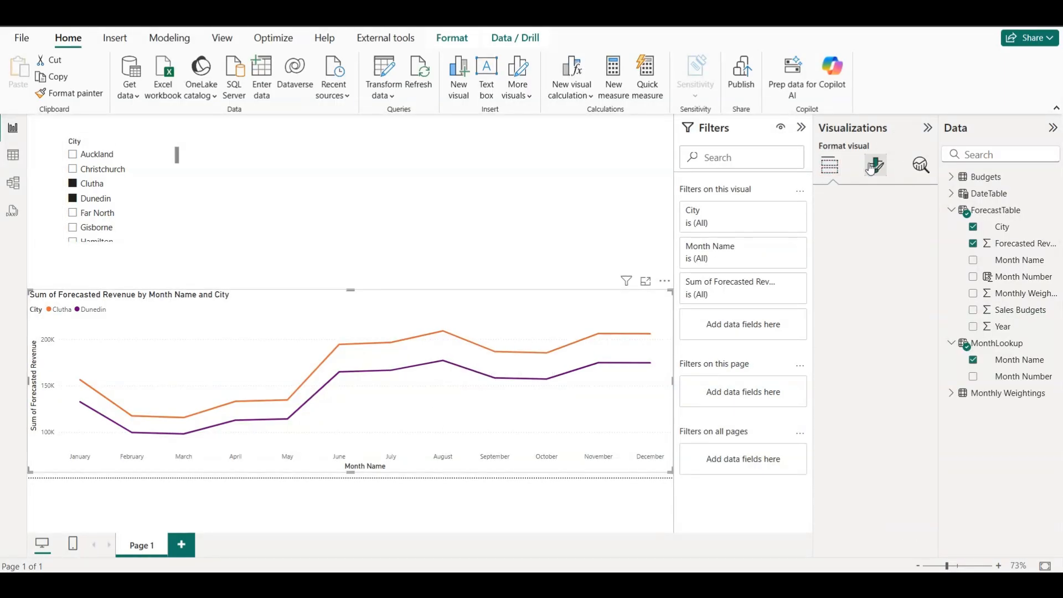
Step: Switch Data labels on in the line chart's Format visual pane
click(875, 165)
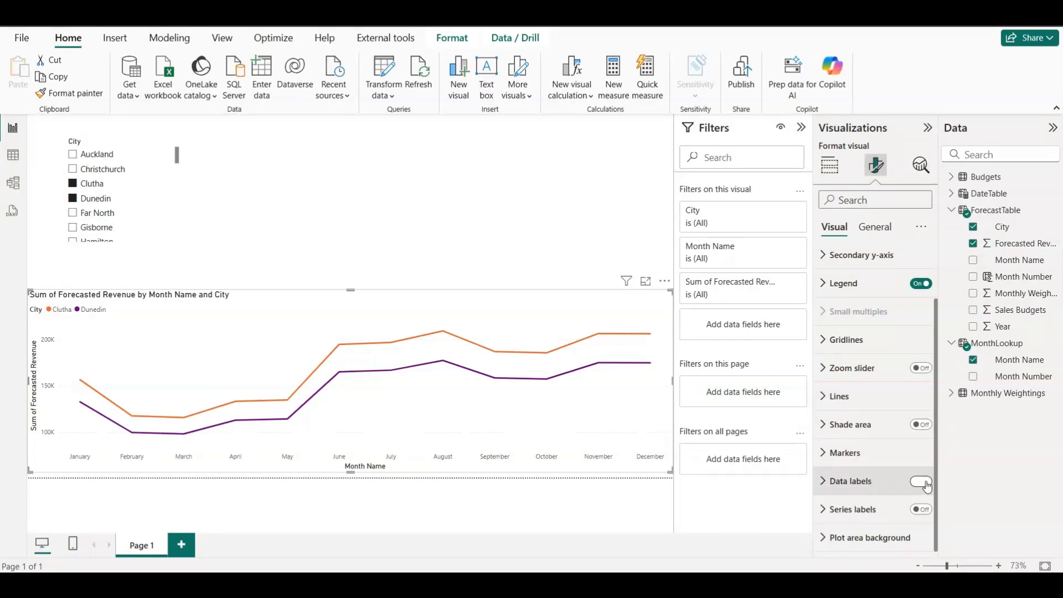
click(920, 481)
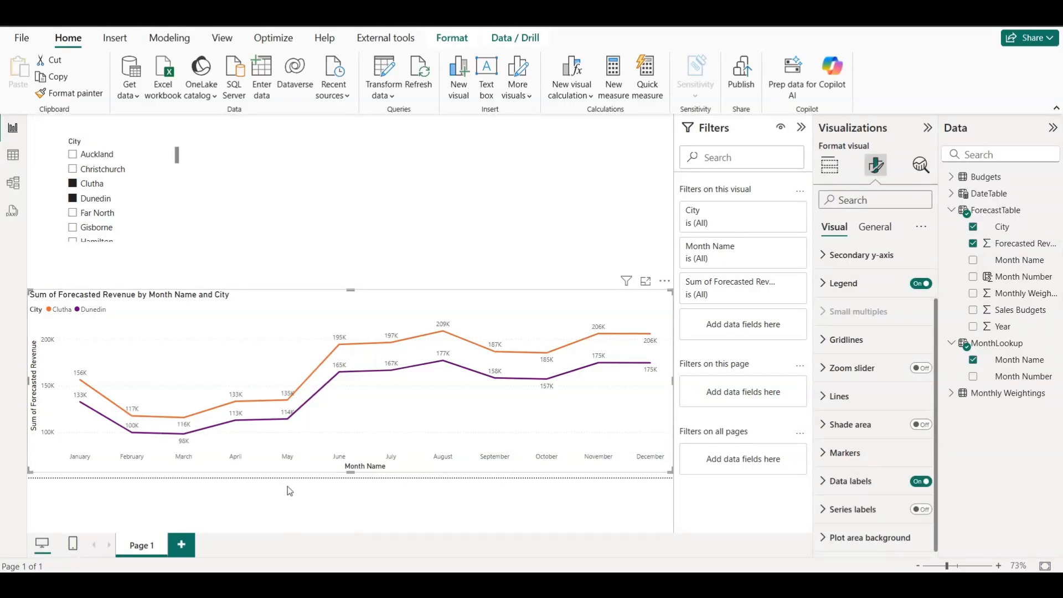
mouse_move(324, 251)
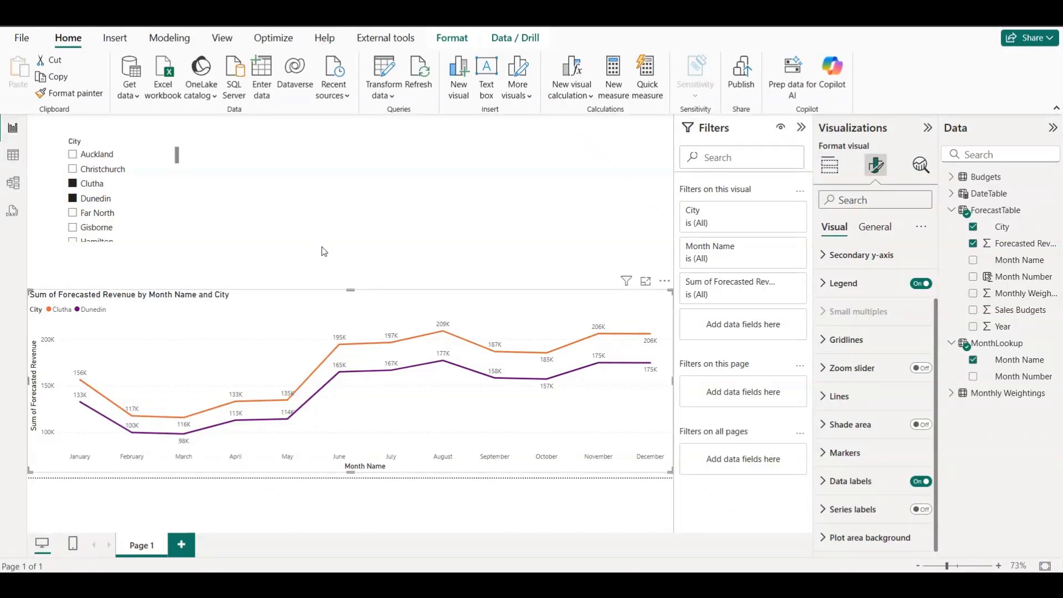
mouse_move(519, 333)
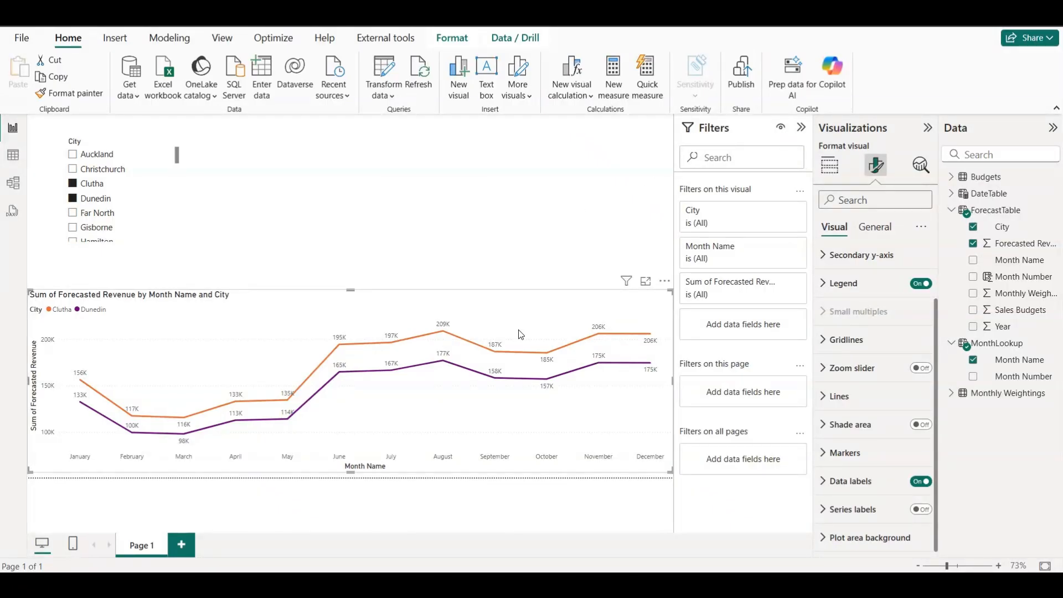
mouse_move(340, 511)
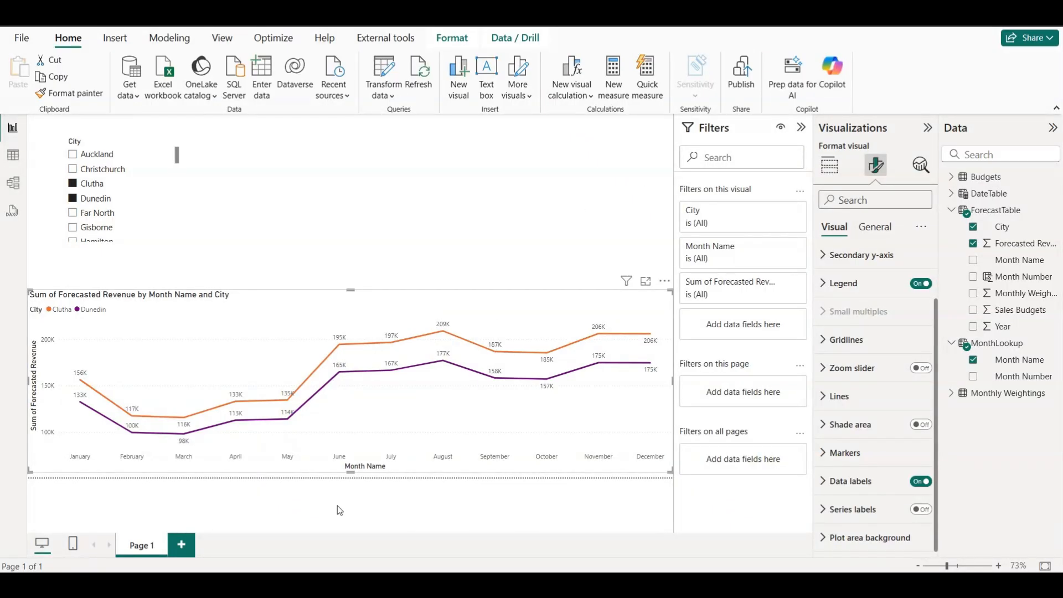
mouse_move(341, 497)
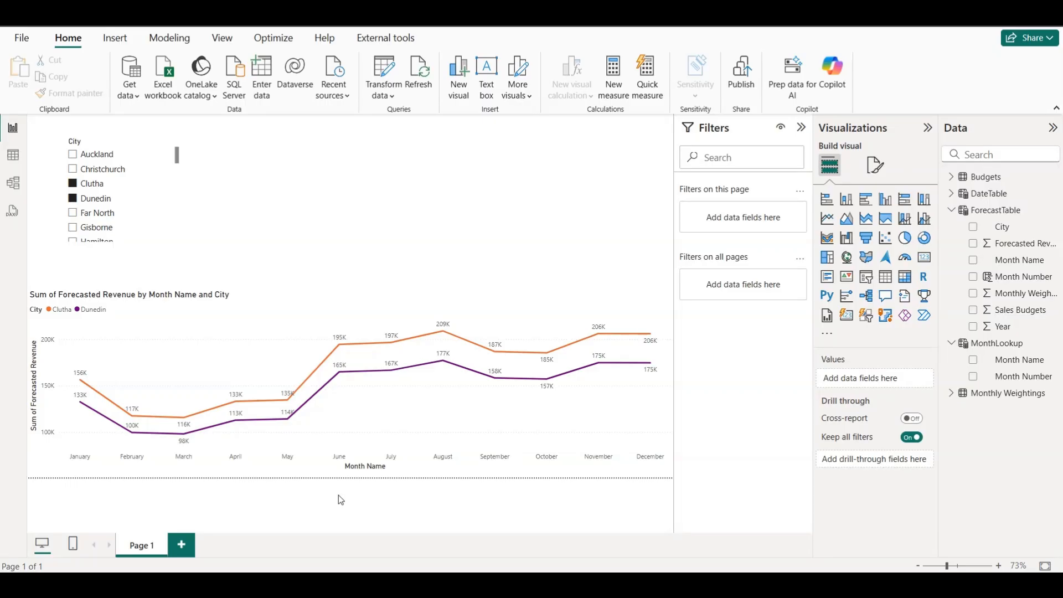
mouse_move(553, 497)
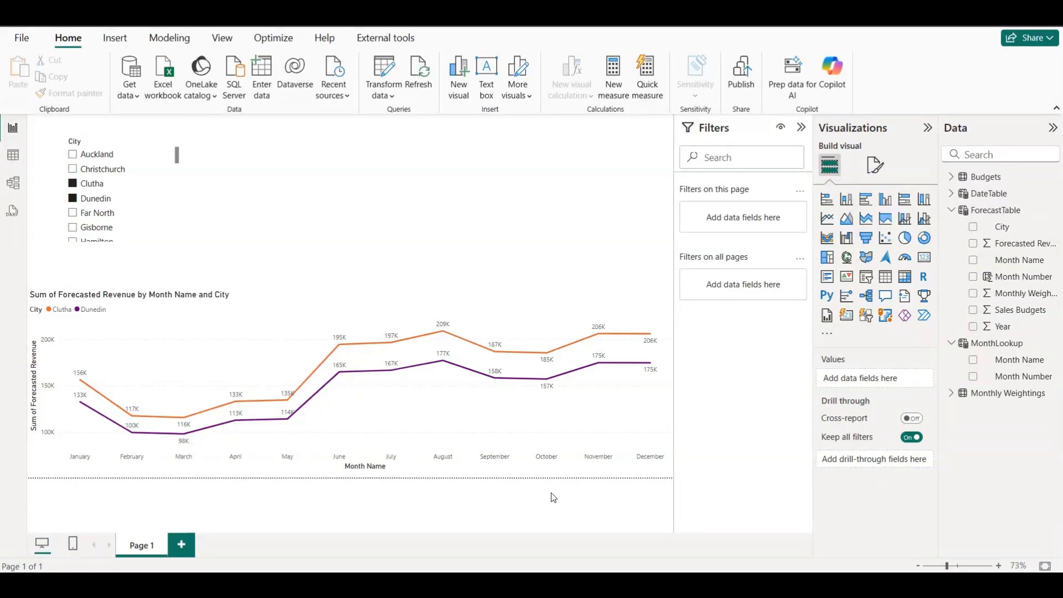
mouse_move(546, 493)
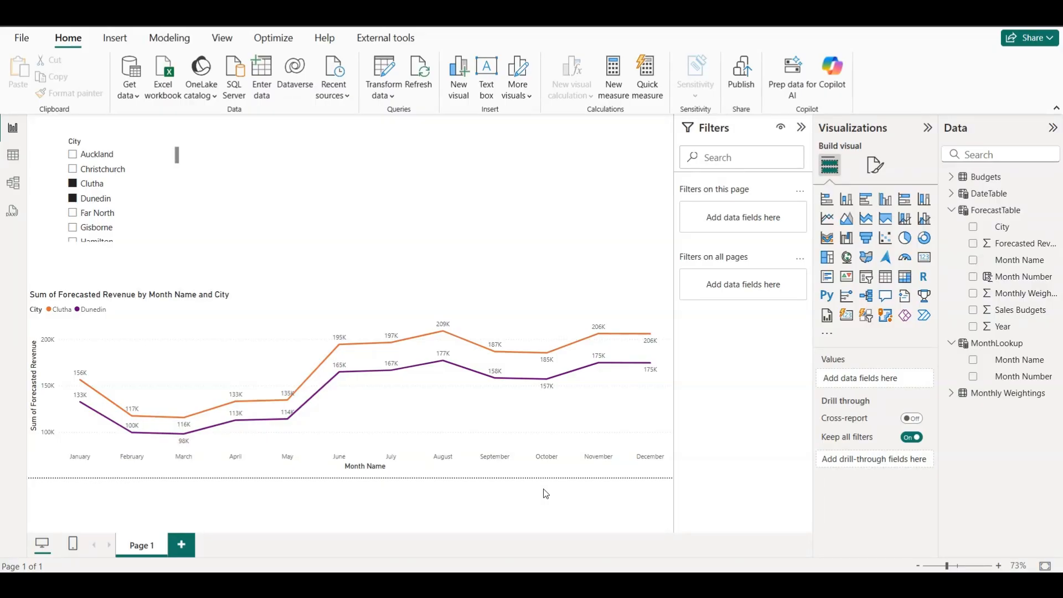
mouse_move(553, 491)
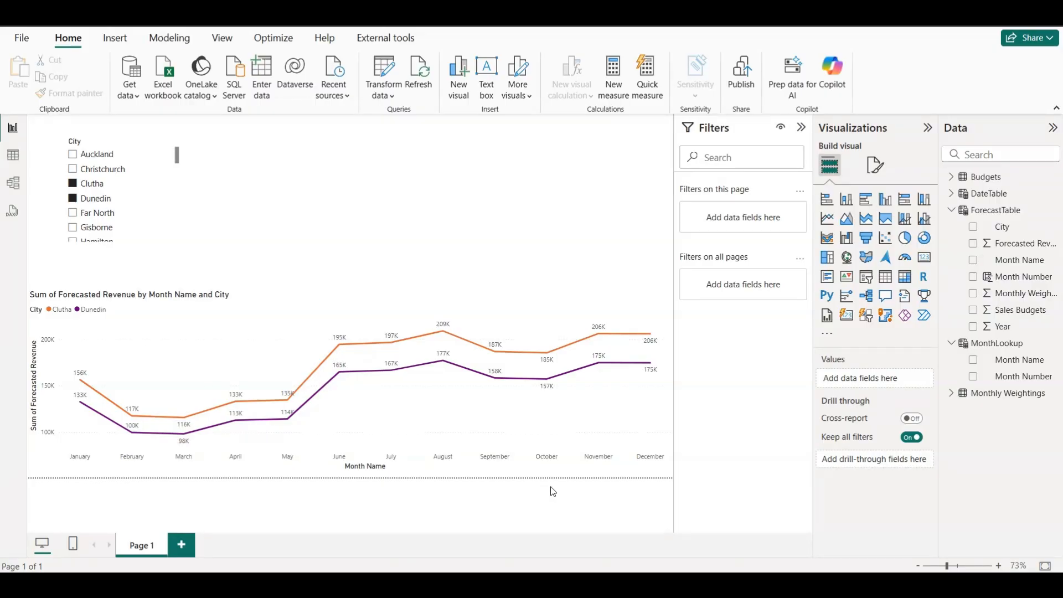